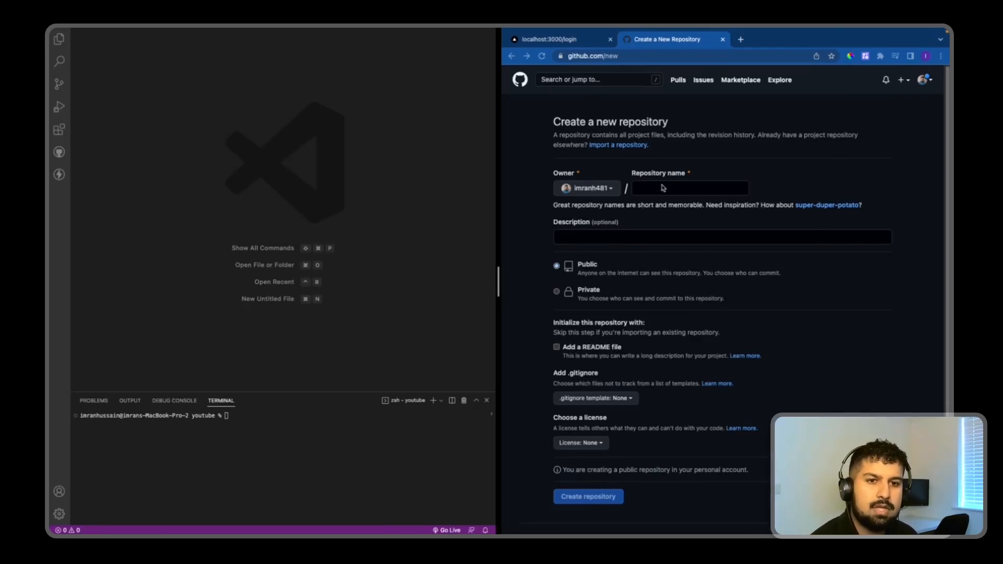
Create a new public GitHub repository named disney-clone-yt
{"action": "left_click", "coordinate": [690, 188]}
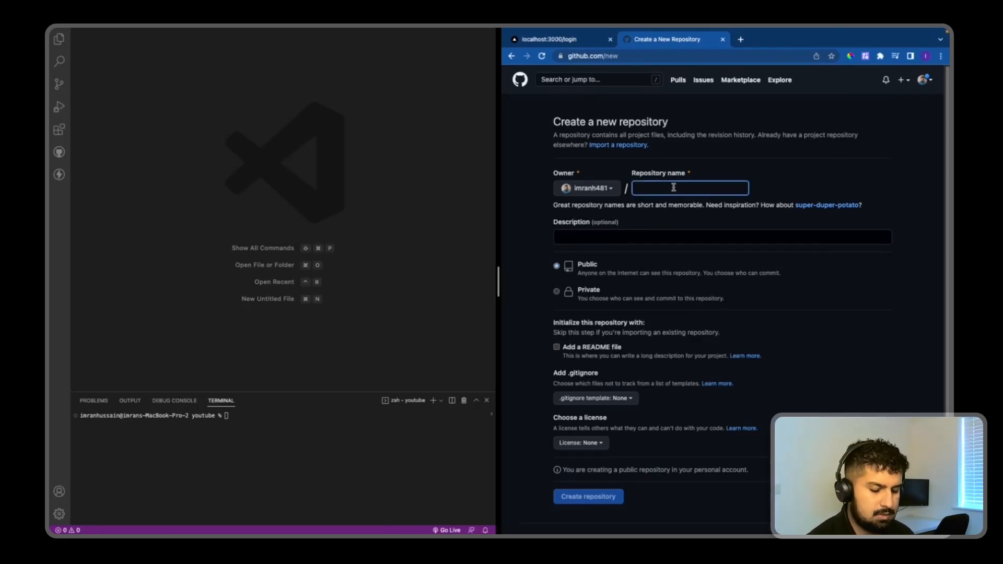
{"action": "type", "text": "disney-clone-yt"}
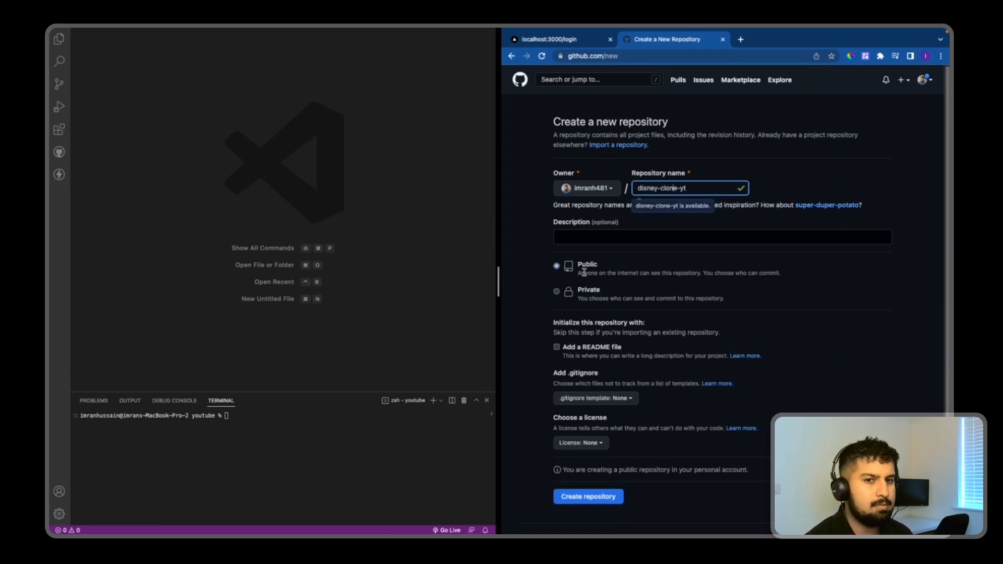
{"action": "left_click", "coordinate": [588, 497]}
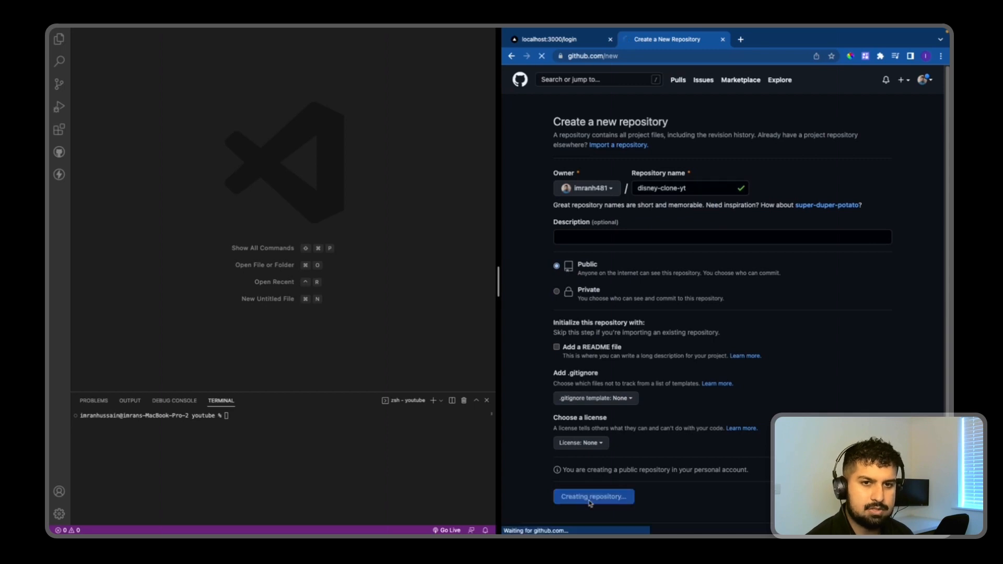
{"action": "left_click", "coordinate": [593, 497]}
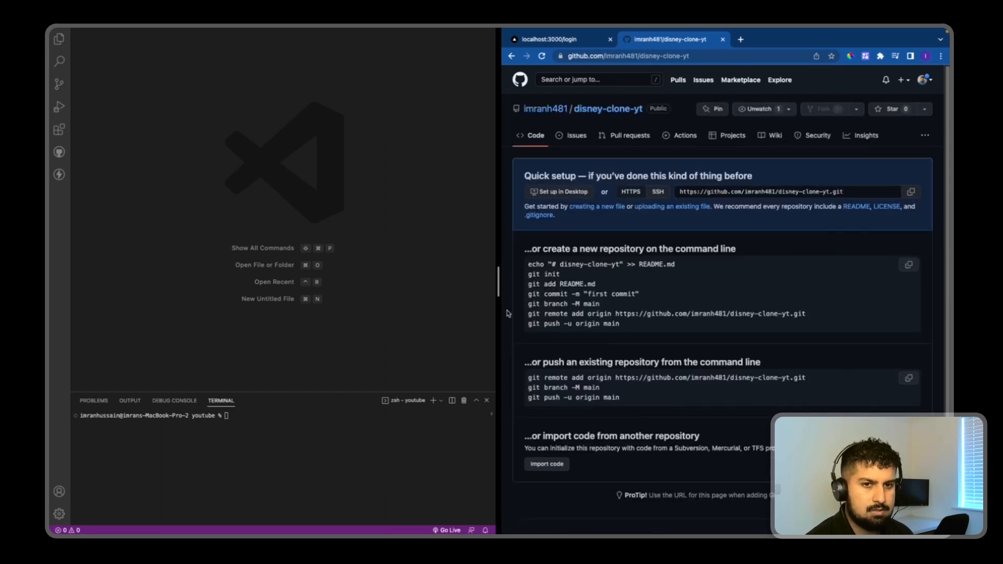
{"action": "mouse_move", "coordinate": [693, 260]}
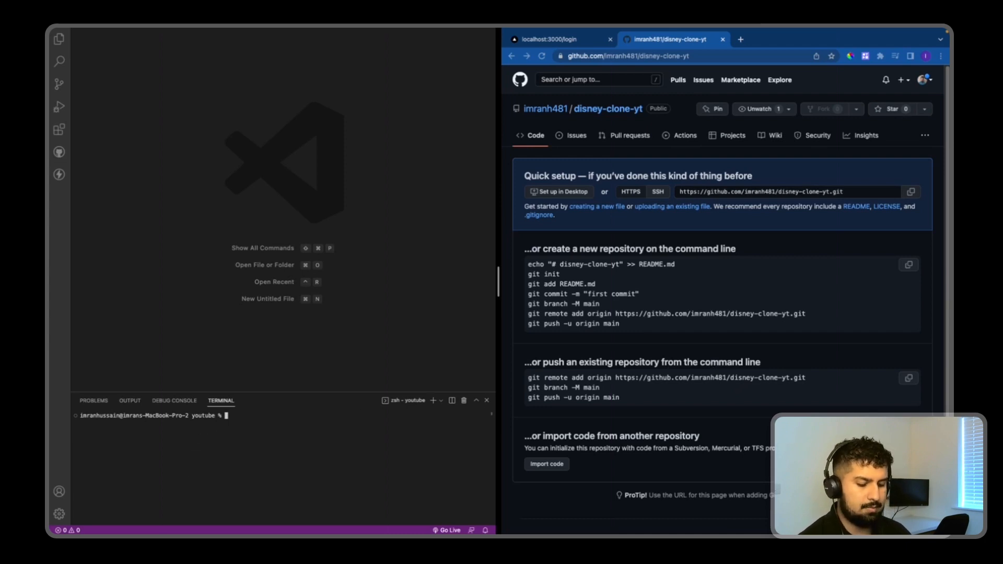
{"action": "type", "text": "git clo"}
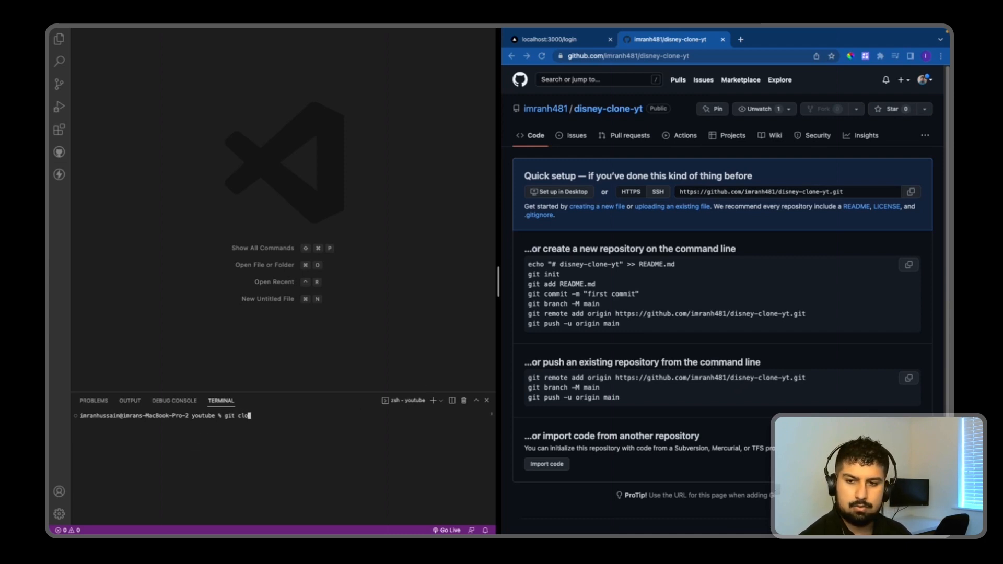
{"action": "type", "text": "https://github.com/imranh481/disney-clone-yt.git"}
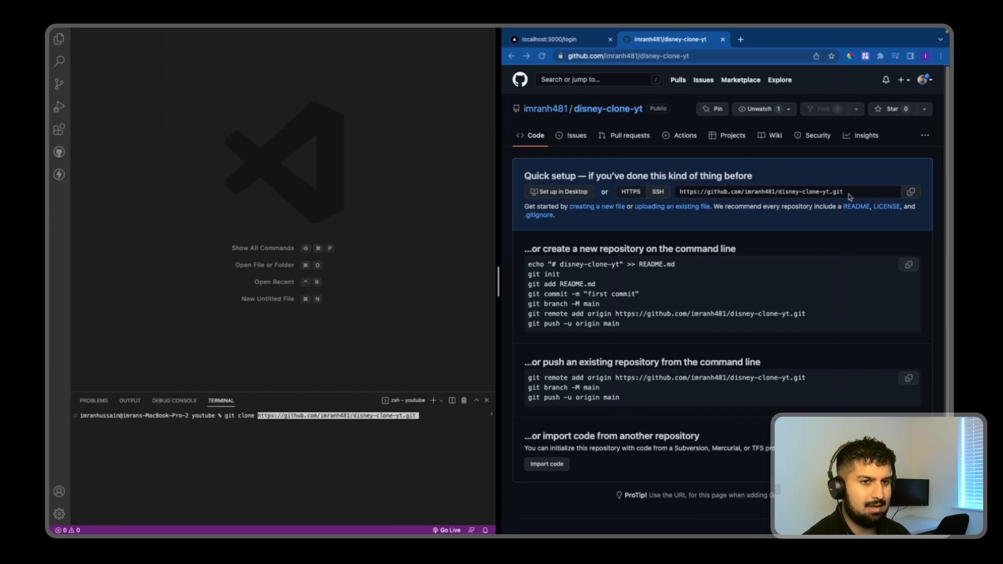
{"action": "key", "text": "Enter"}
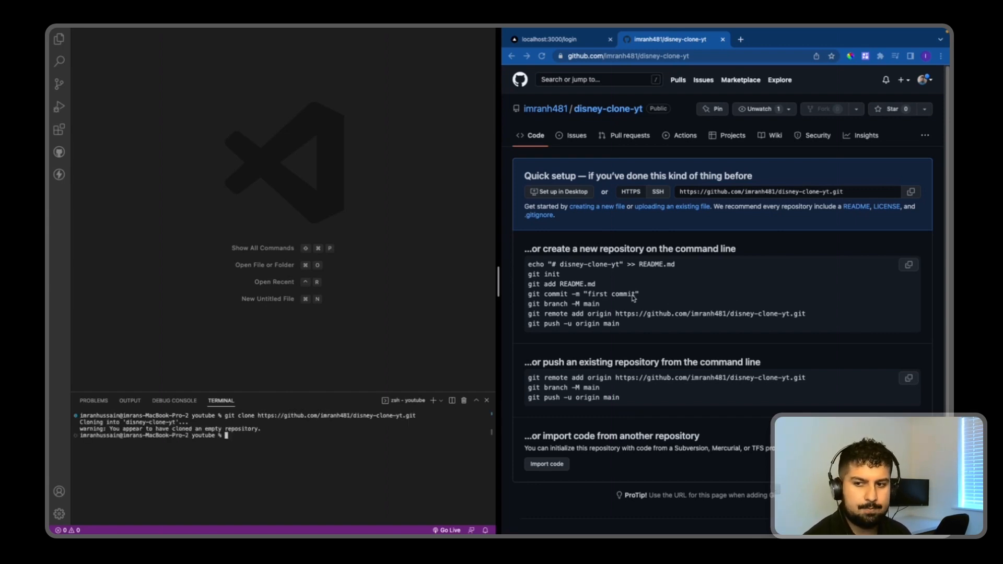
List the folder contents and change into the cloned disney-clone-yt directory
{"action": "type", "text": "ls"}
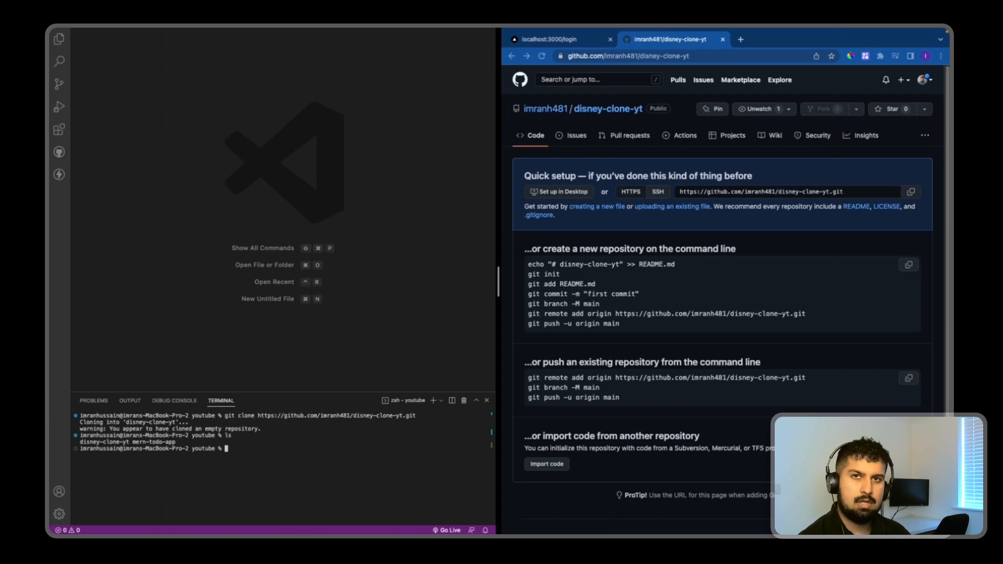
{"action": "type", "text": "cd disney-clone"}
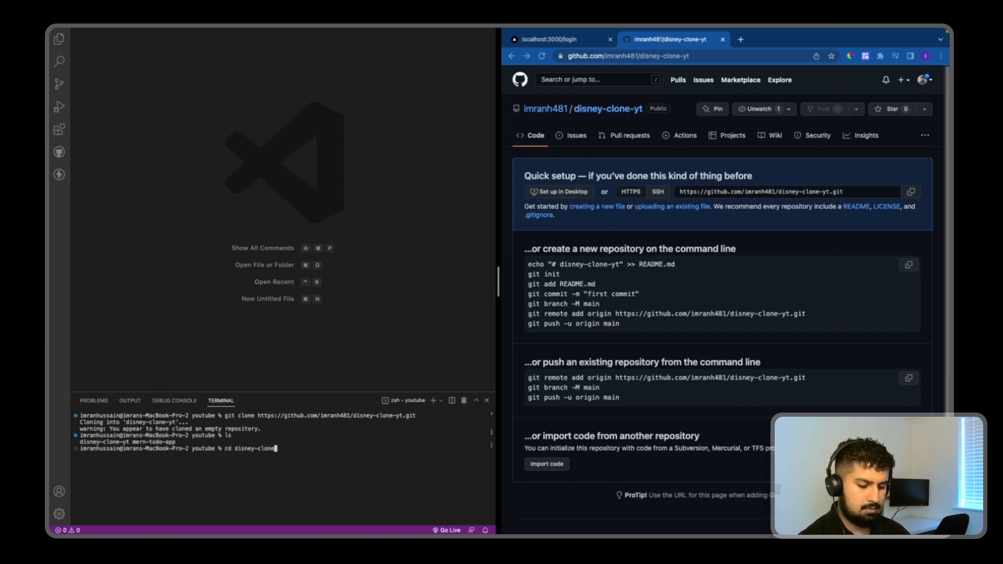
{"action": "key", "text": "Enter"}
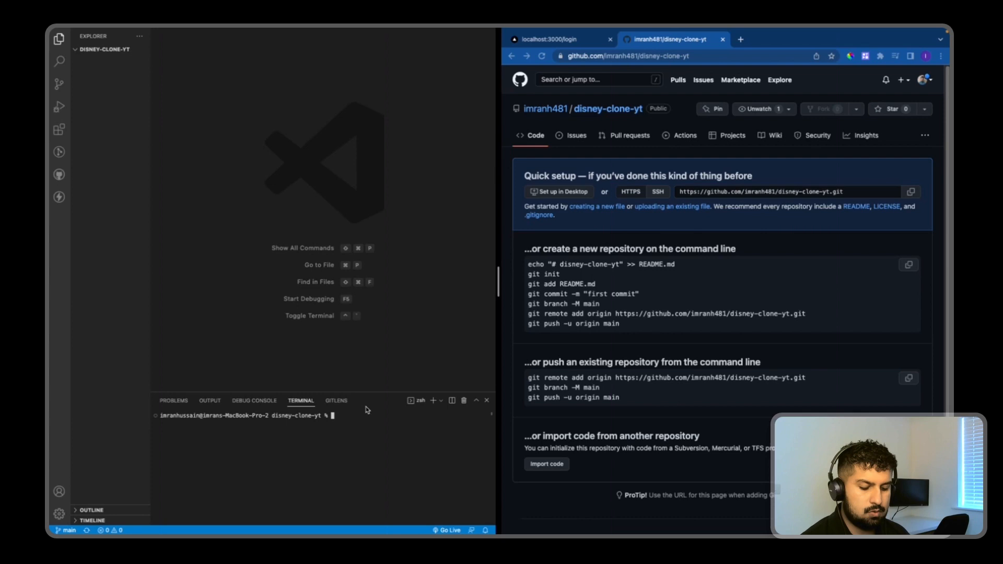
{"action": "mouse_move", "coordinate": [364, 414]}
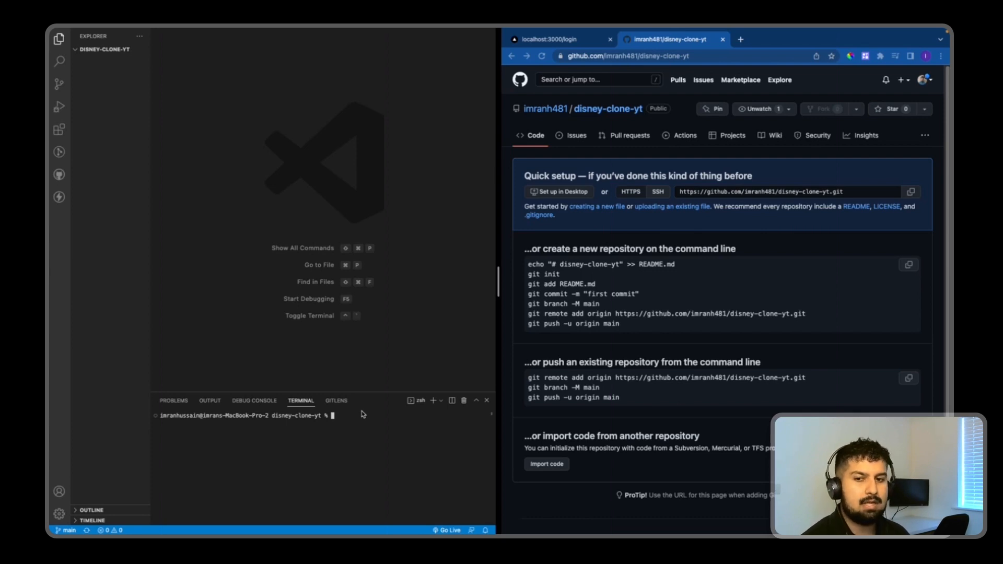
Scaffold a Next.js app with yarn create next-app --typescript, styled-components example, named disney-clone-yt
{"action": "type", "text": "yarn create next-app --typescript --example with-styled-components"}
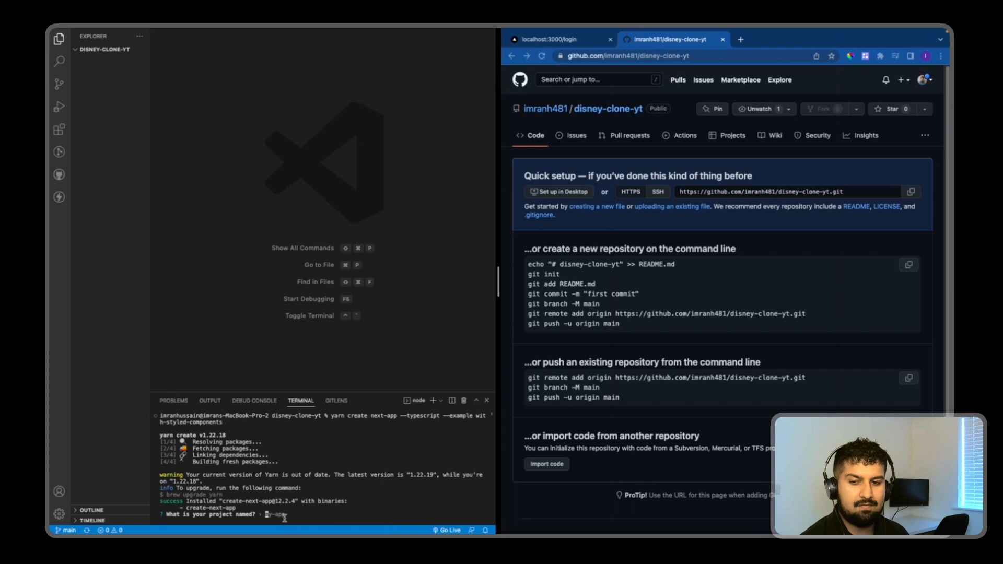
{"action": "type", "text": "disney-clone"}
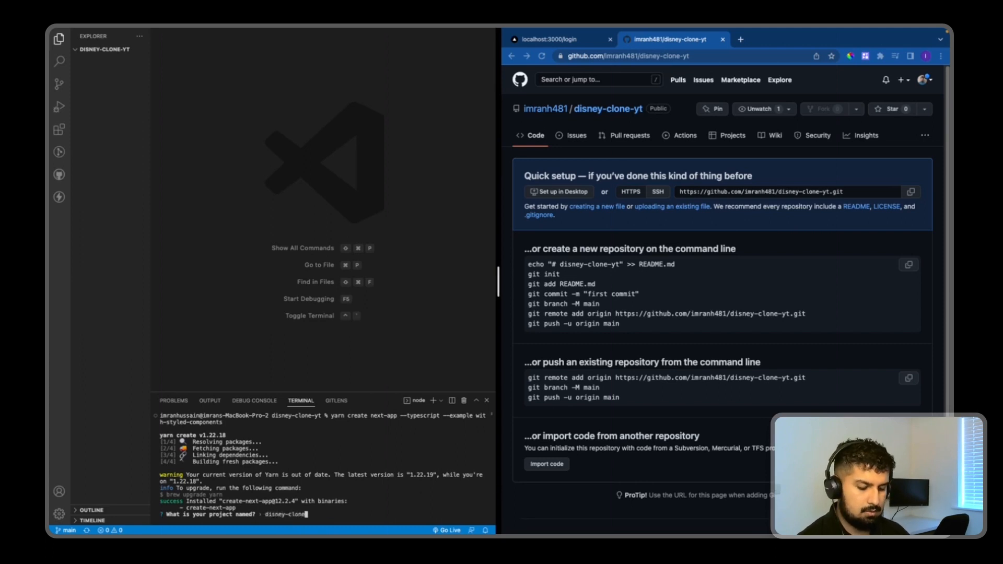
{"action": "key", "text": "Enter"}
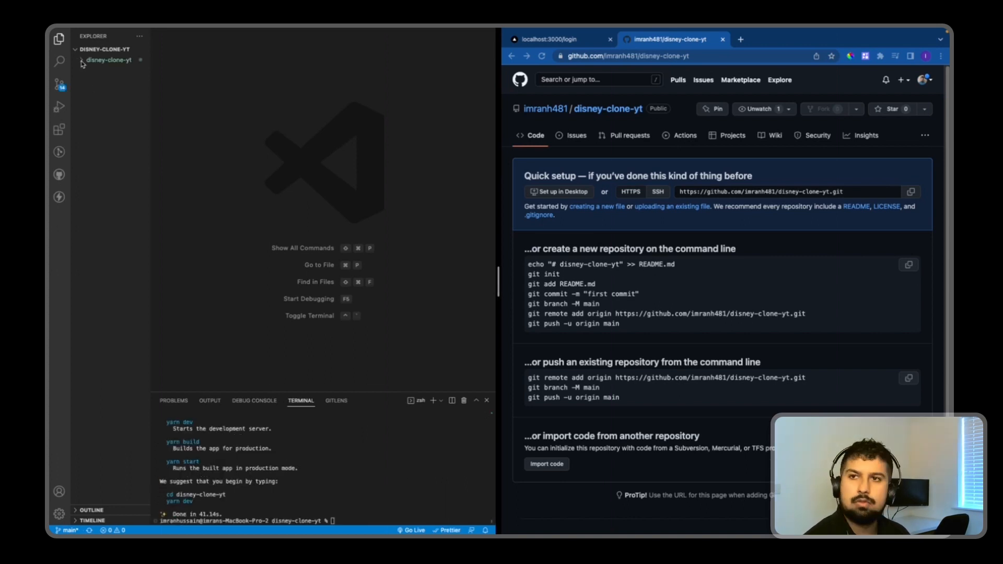
Expand the generated project and view globalstyles.tsx and sharedstyles.tsx in the editor
{"action": "left_click", "coordinate": [108, 62]}
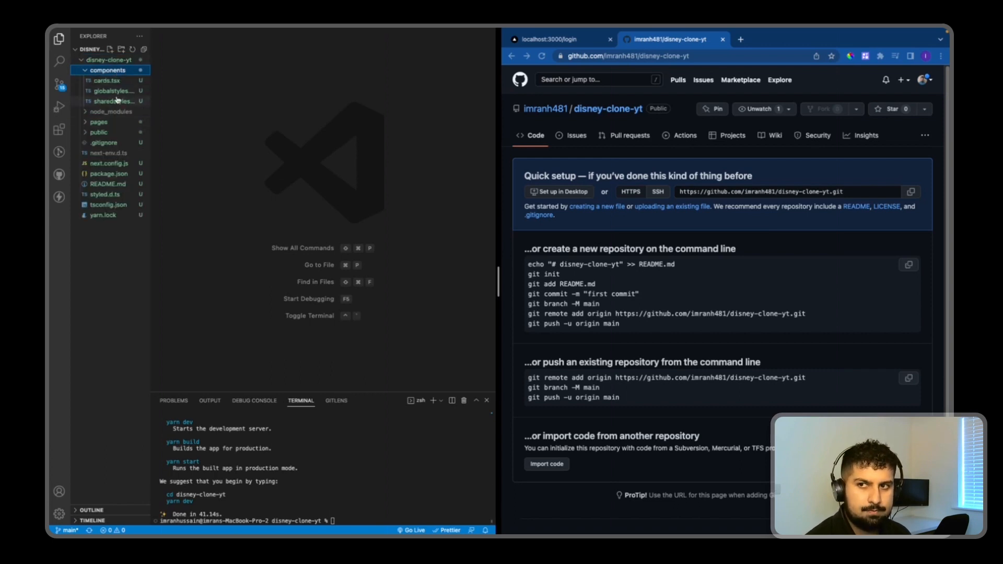
{"action": "left_click", "coordinate": [108, 90]}
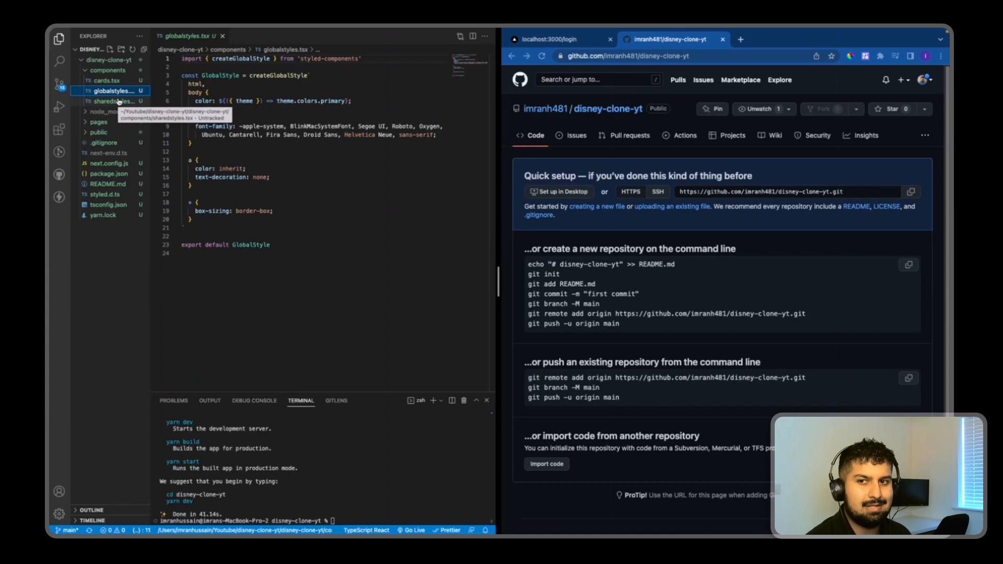
{"action": "left_click", "coordinate": [106, 102]}
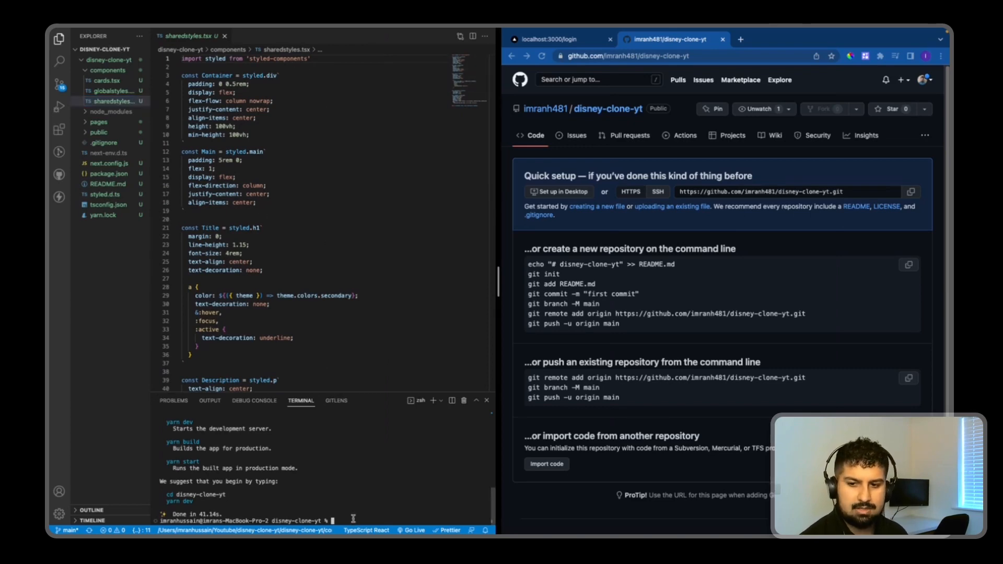
Run the dev server from the disney-clone-yt folder and view the welcome page on localhost:3000
{"action": "type", "text": "cd"}
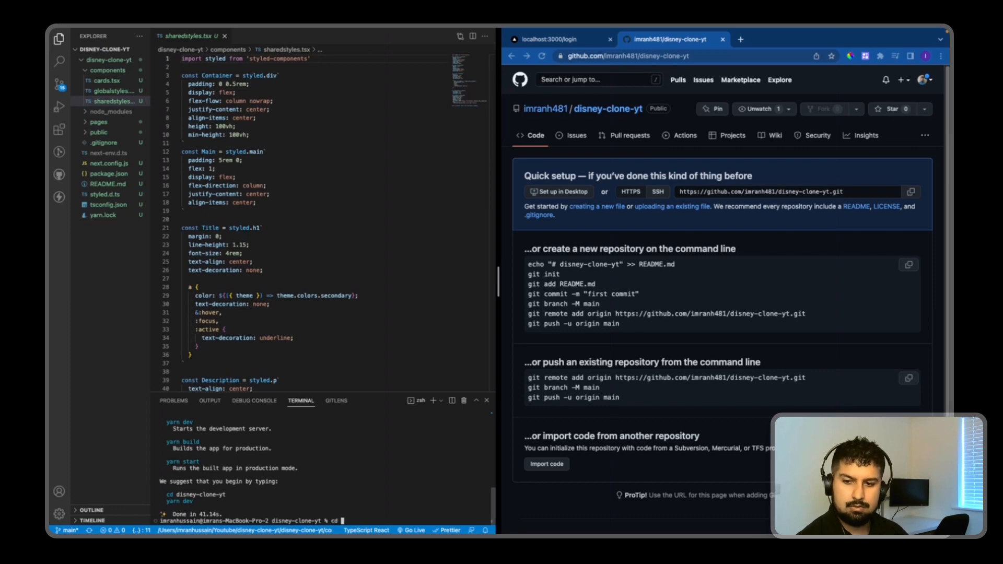
{"action": "type", "text": "disney-clone-yt"}
{"action": "type", "text": "yarn dev"}
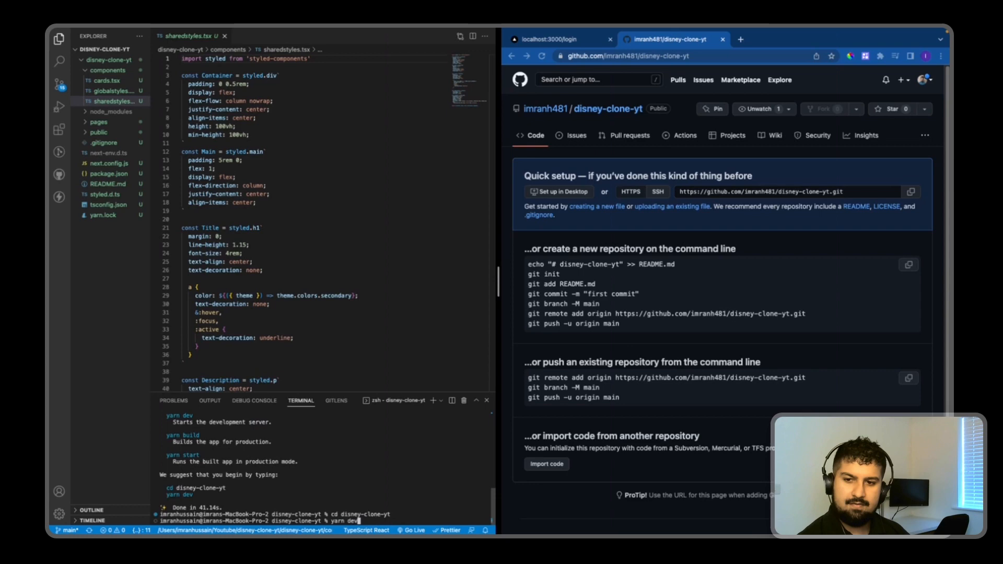
{"action": "key", "text": "Enter"}
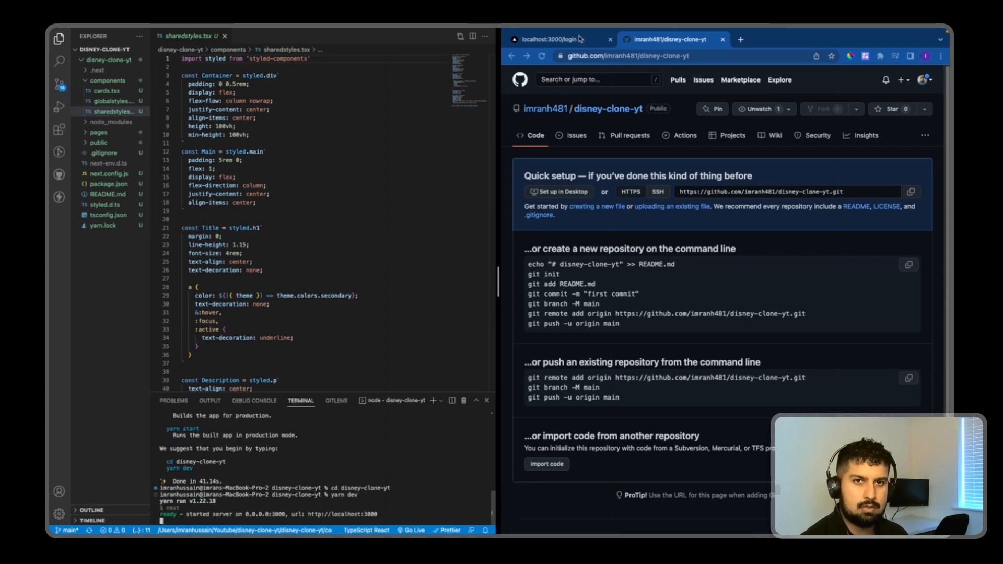
{"action": "left_click", "coordinate": [548, 39]}
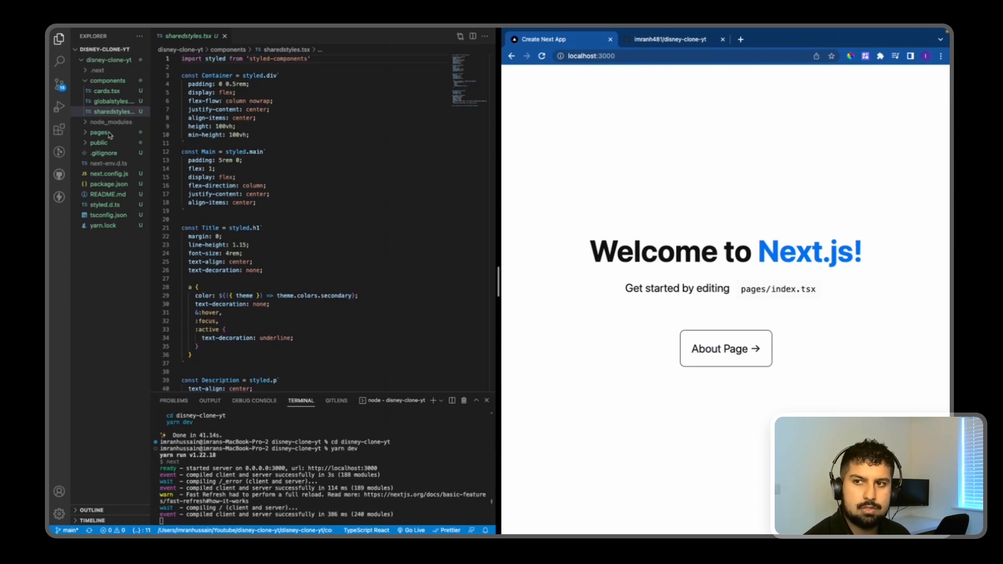
Strip pages/index.tsx of its return markup, leaving Home returning an empty fragment
{"action": "left_click", "coordinate": [98, 132]}
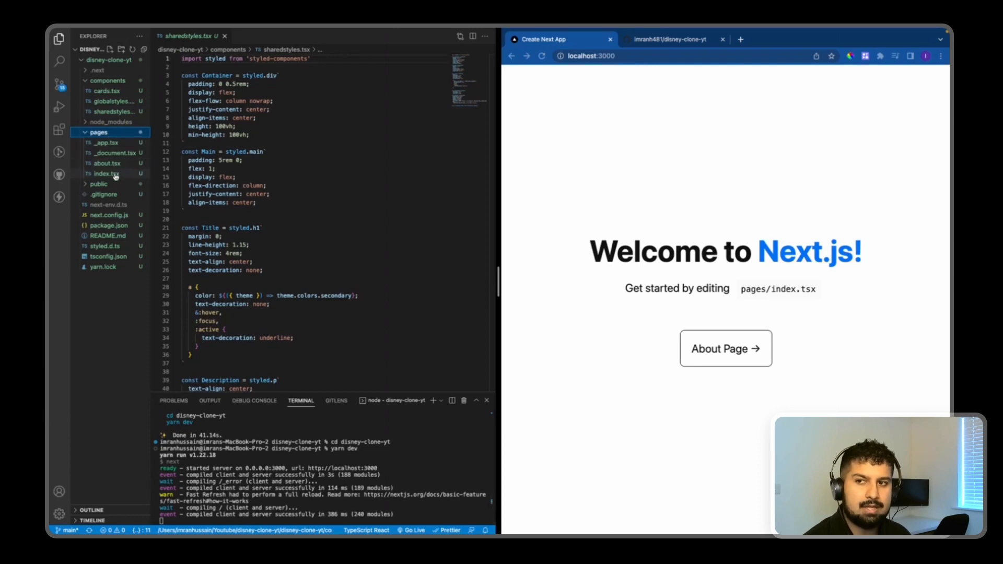
{"action": "left_click", "coordinate": [106, 174]}
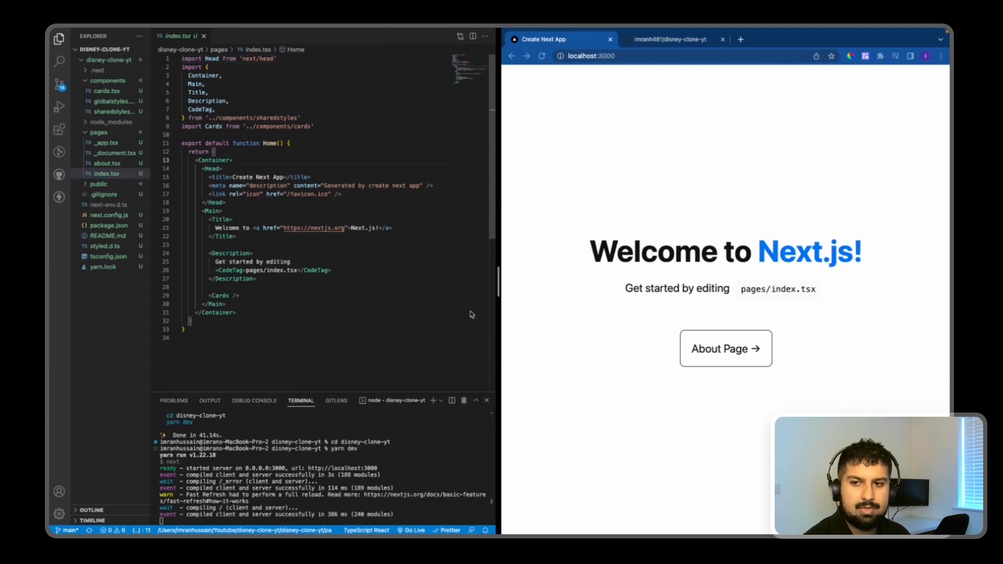
{"action": "mouse_move", "coordinate": [401, 253]}
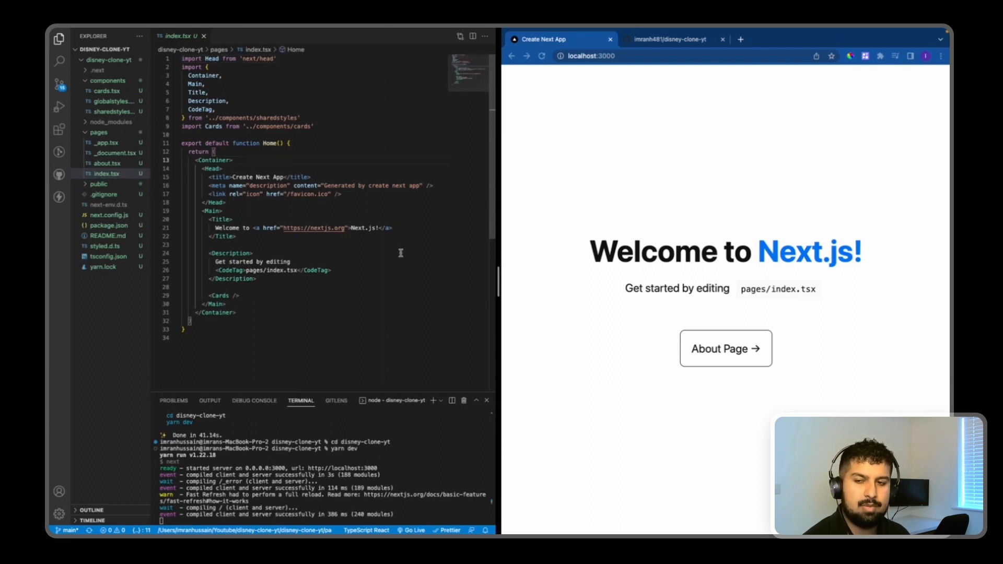
{"action": "left_click_drag", "start_coordinate": [204, 168], "coordinate": [240, 295]}
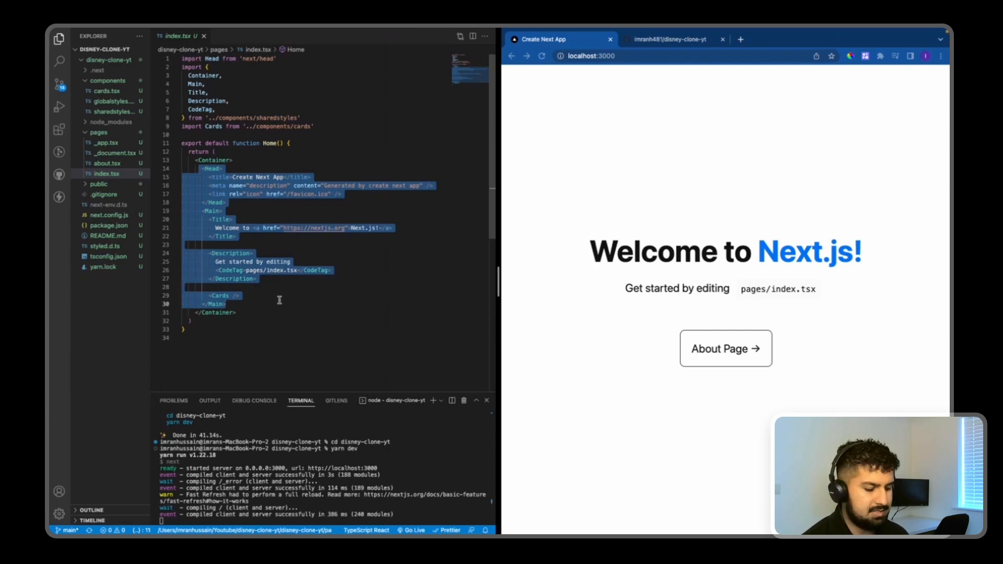
{"action": "key", "text": "Delete"}
{"action": "type", "text": "<>"}
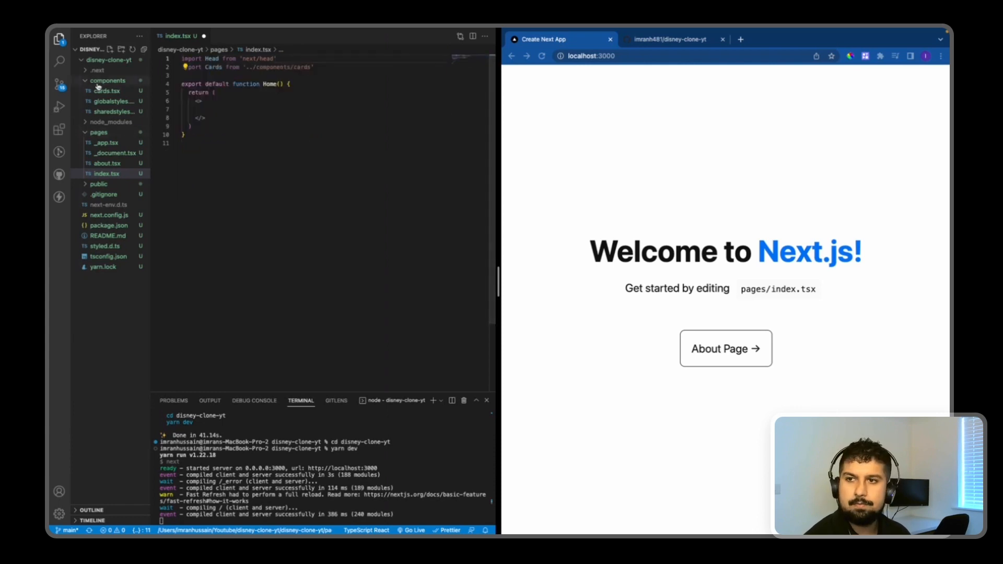
Delete sharedstyles.tsx from components, moving it to the trash
{"action": "right_click", "coordinate": [105, 111]}
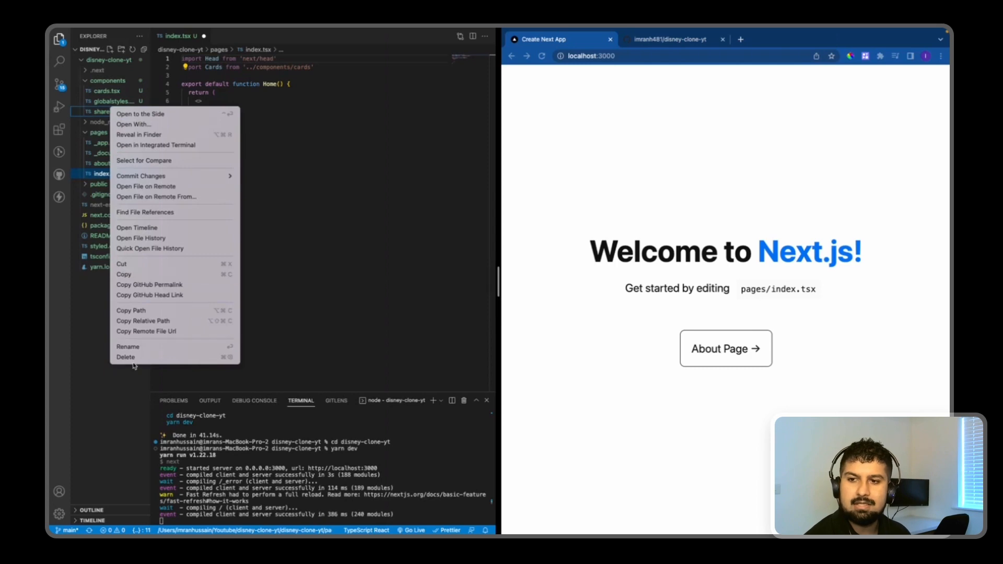
{"action": "left_click", "coordinate": [125, 357]}
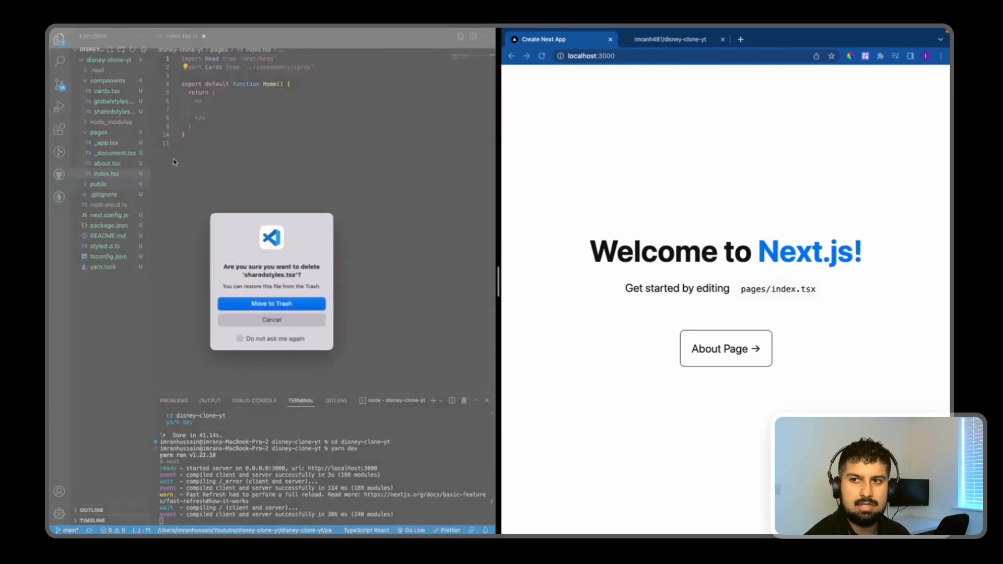
{"action": "left_click", "coordinate": [271, 303]}
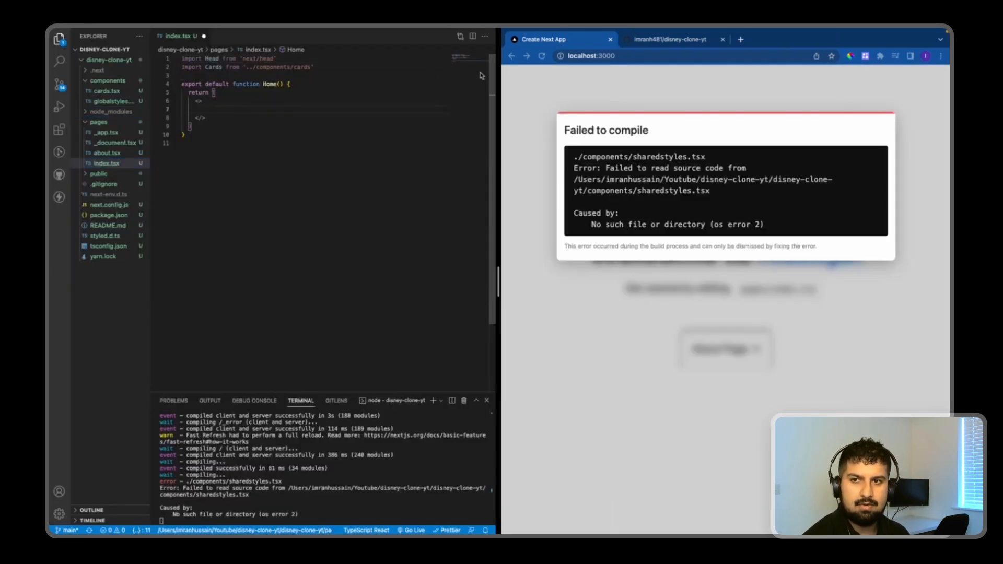
Add an <h1>Disney+ Clone</h1> heading to the home page fragment
{"action": "type", "text": "h1"}
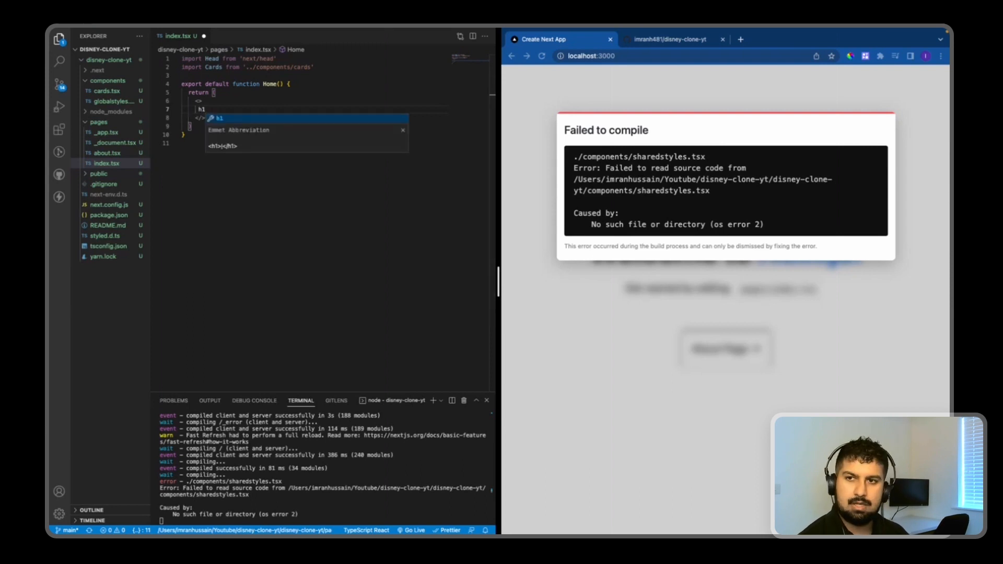
{"action": "type", "text": "Disney+ Clone</h1>"}
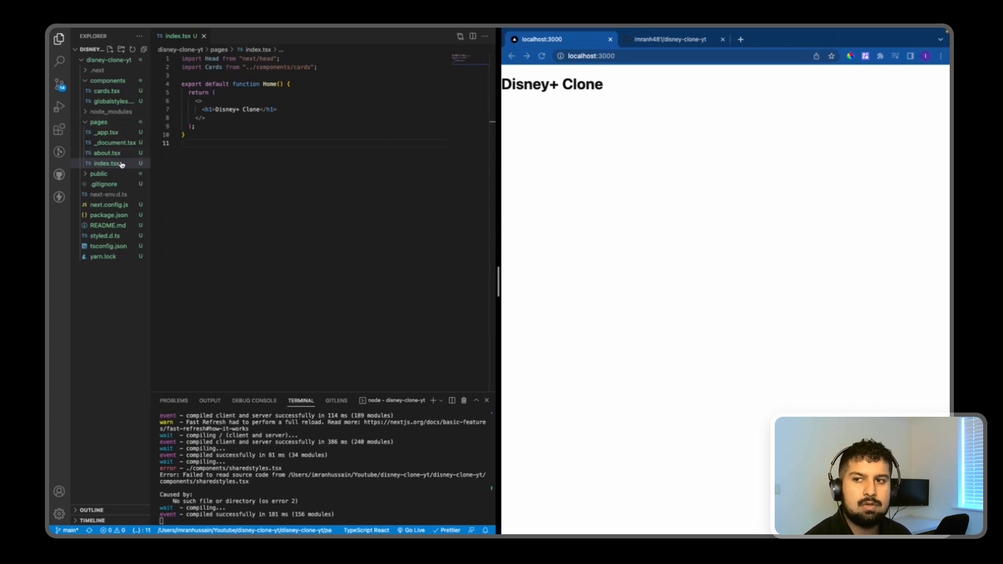
{"action": "left_click", "coordinate": [107, 152]}
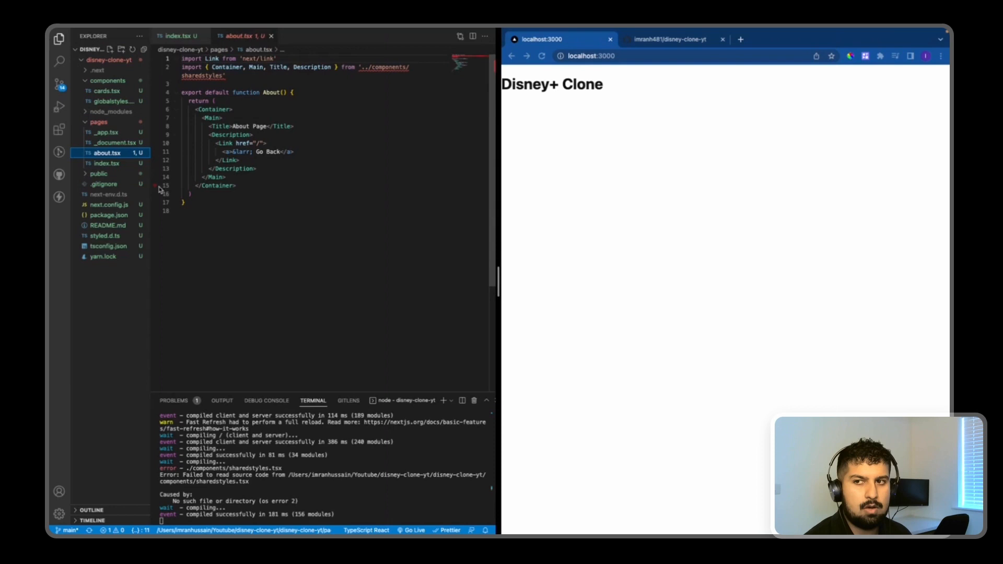
Delete about.tsx from pages, moving it to the trash
{"action": "right_click", "coordinate": [107, 152]}
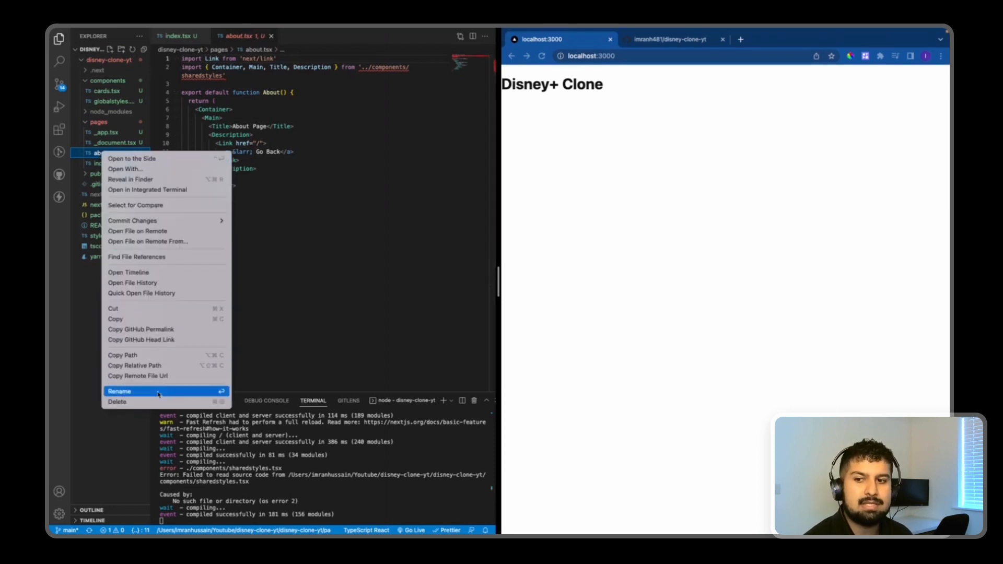
{"action": "left_click", "coordinate": [117, 401]}
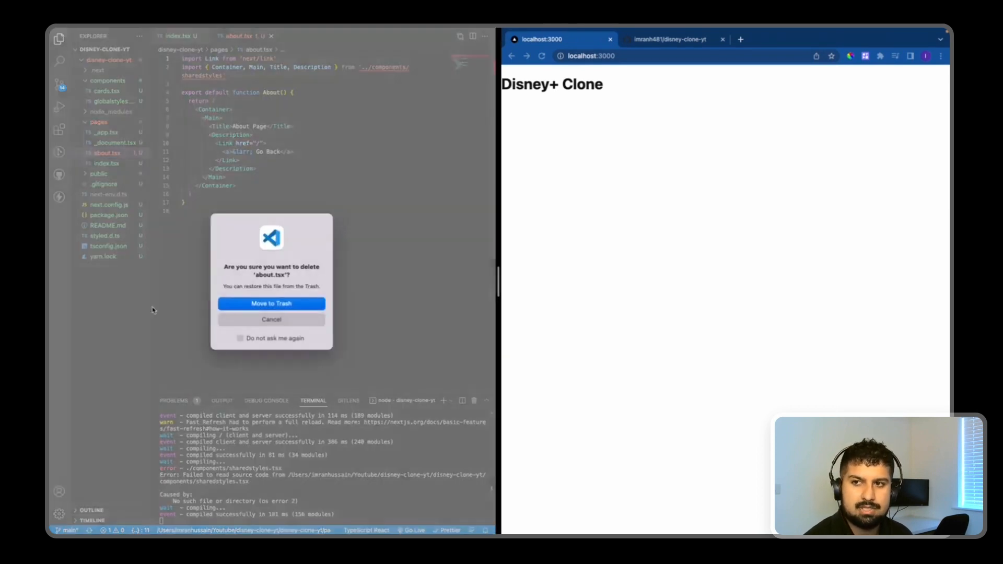
{"action": "left_click", "coordinate": [270, 303]}
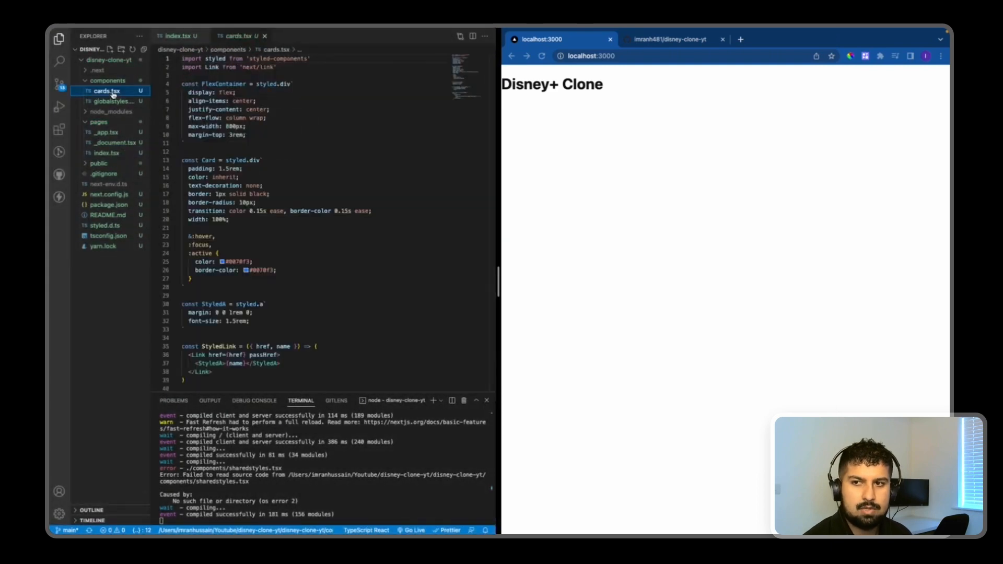
Delete cards.tsx from components, moving it to the trash
{"action": "right_click", "coordinate": [107, 91]}
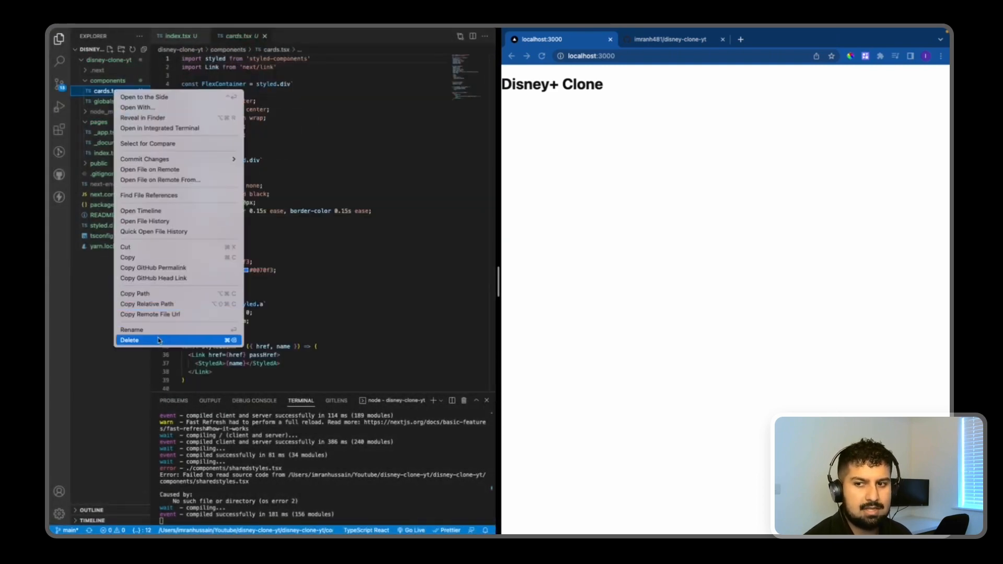
{"action": "left_click", "coordinate": [130, 340]}
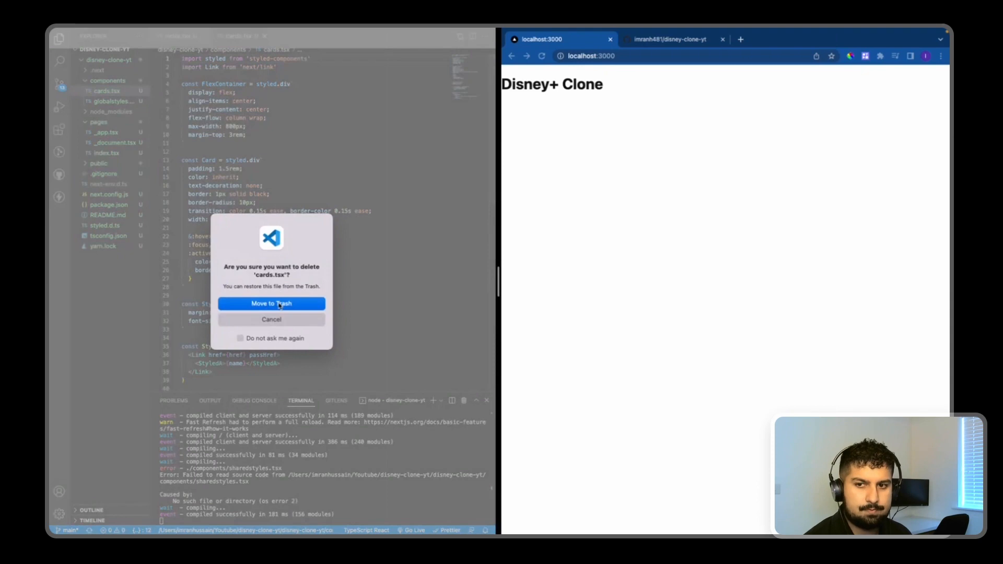
{"action": "left_click", "coordinate": [271, 303]}
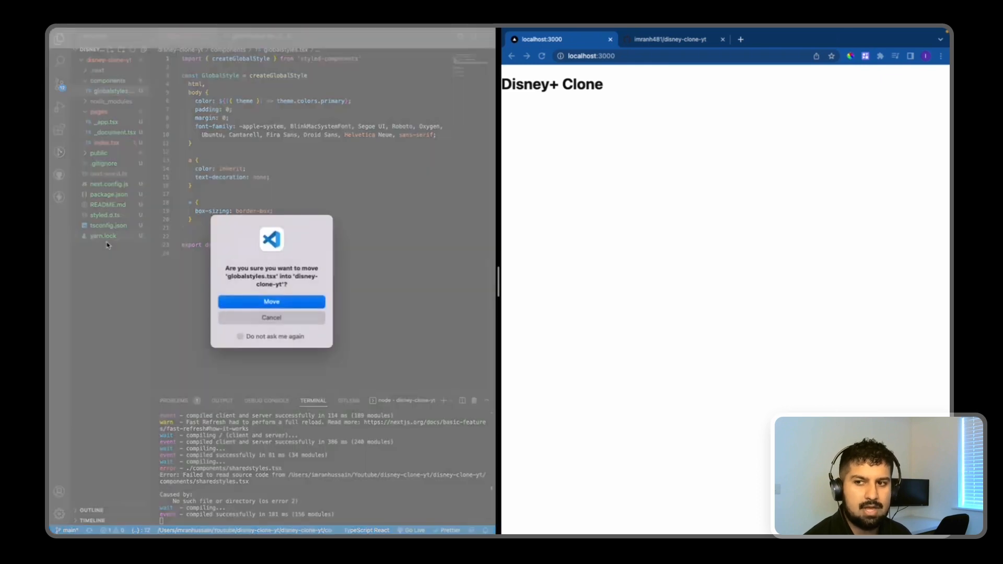
Move globalstyles.tsx into the project root and remove the Cards import from index.tsx
{"action": "left_click", "coordinate": [271, 301]}
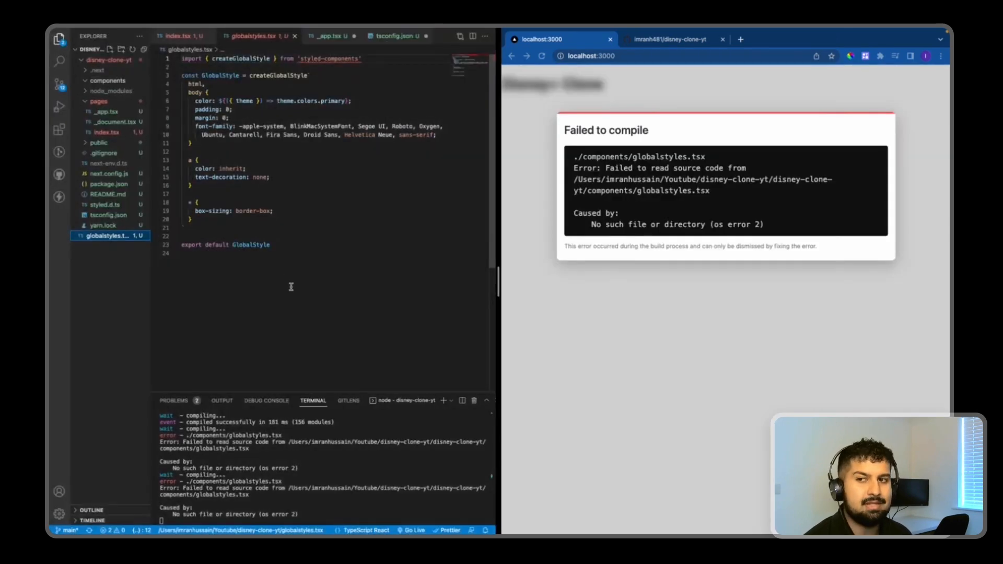
{"action": "left_click", "coordinate": [178, 37]}
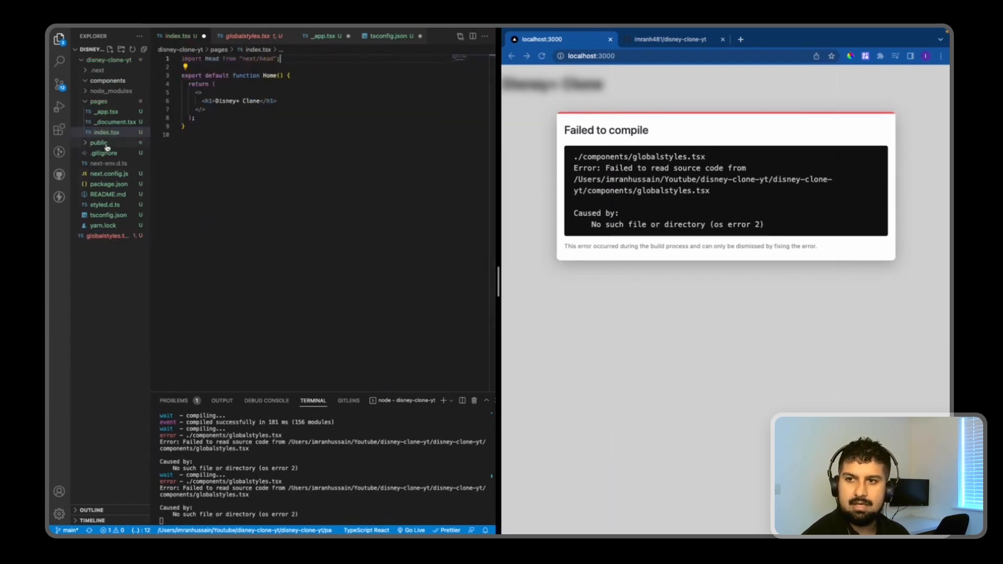
{"action": "left_click", "coordinate": [107, 121]}
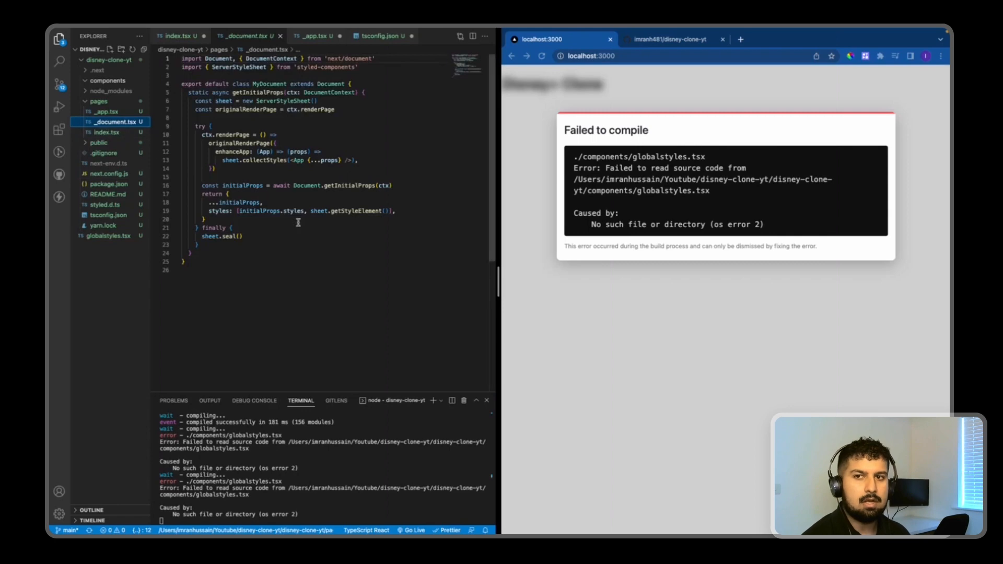
{"action": "mouse_move", "coordinate": [326, 253]}
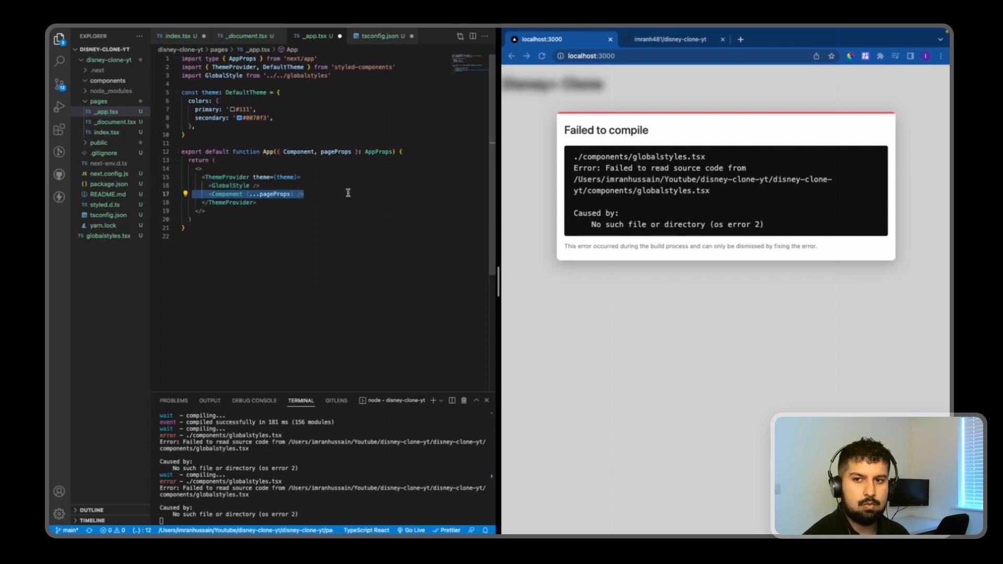
{"action": "mouse_move", "coordinate": [329, 237]}
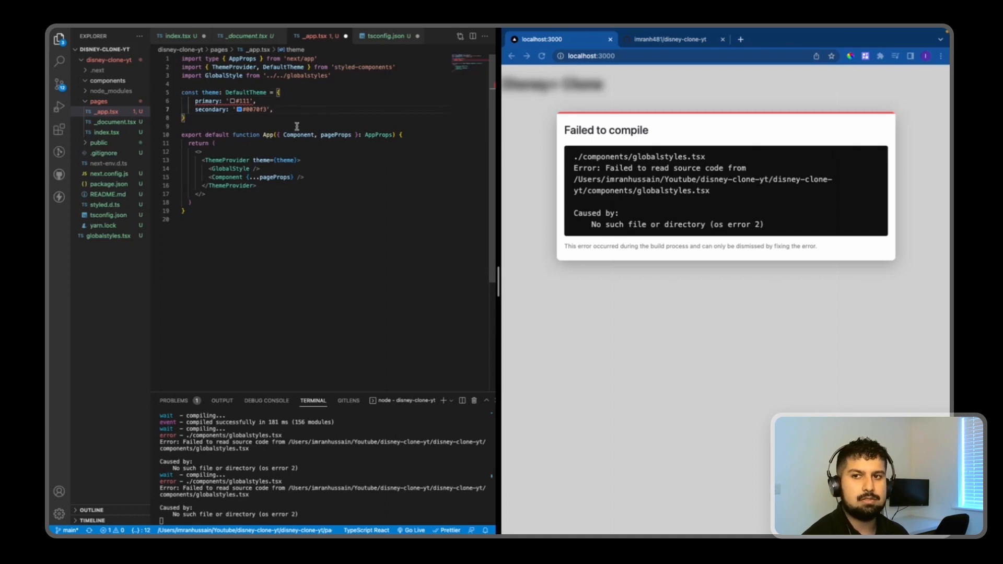
{"action": "mouse_move", "coordinate": [405, 191]}
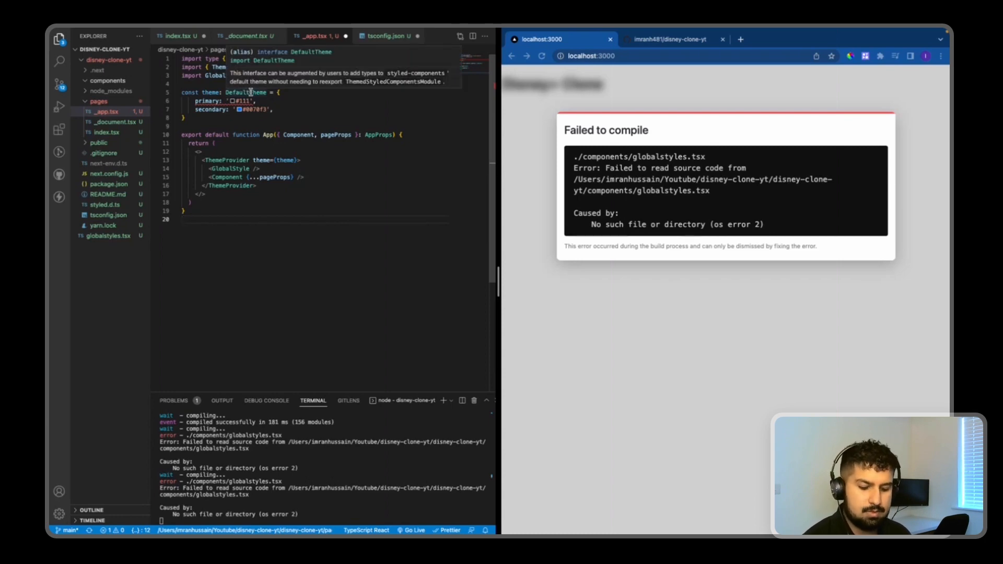
Peek the DefaultTheme definition to flatten primary and secondary out of the colors wrapper
{"action": "left_click", "coordinate": [246, 91]}
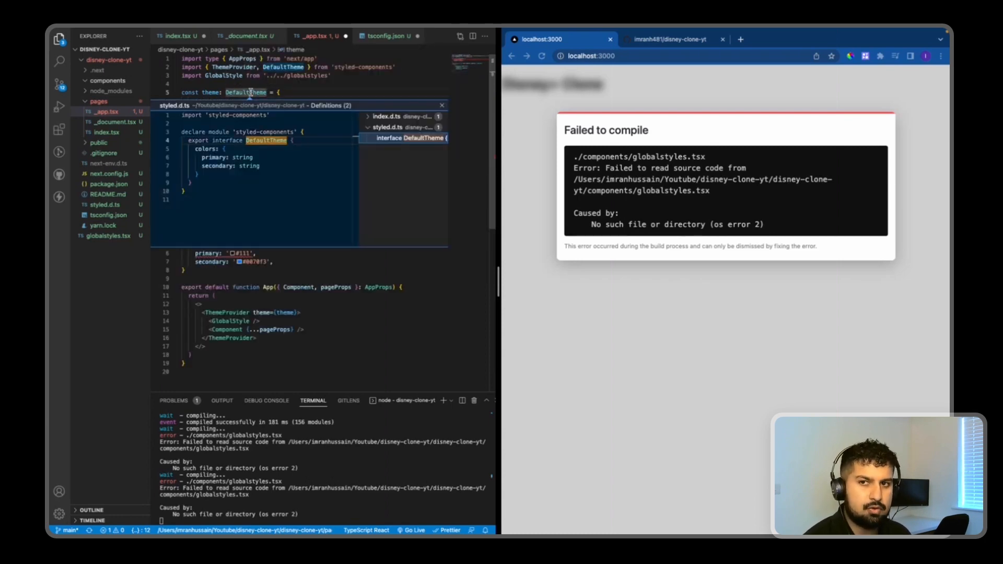
{"action": "mouse_move", "coordinate": [244, 148]}
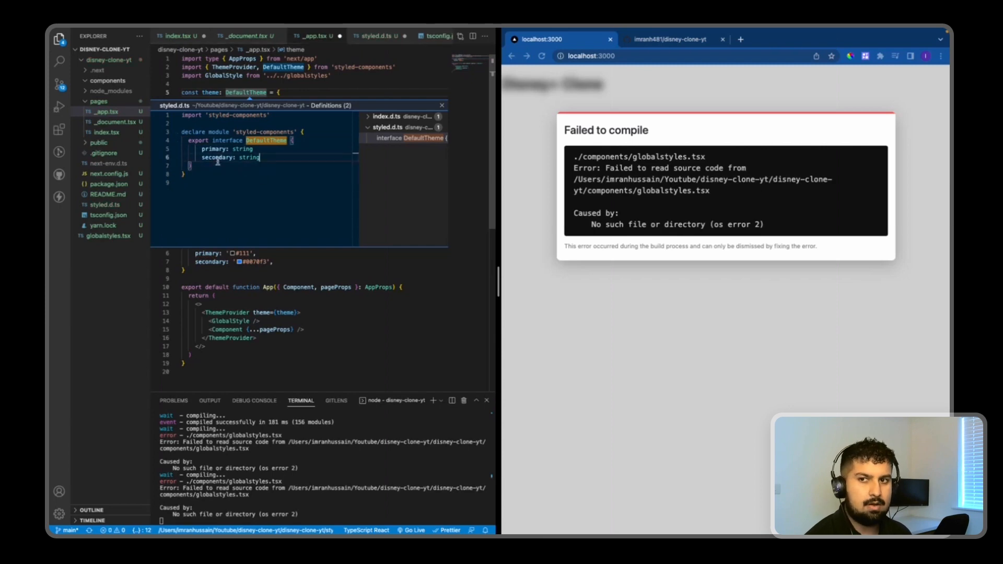
{"action": "mouse_move", "coordinate": [361, 148]}
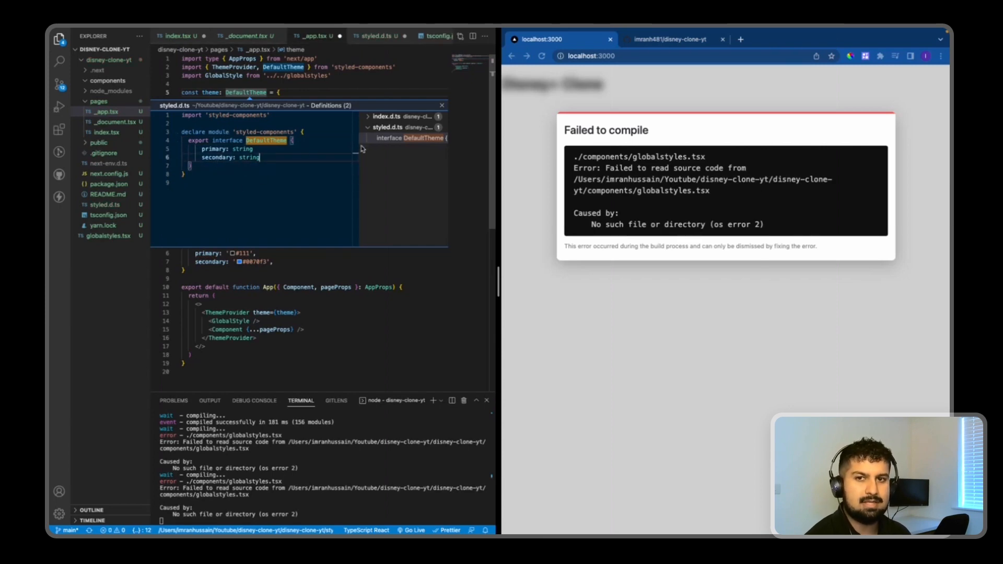
Save all edited files and switch globalstyles.tsx to use theme.primary directly
{"action": "left_click", "coordinate": [102, 47]}
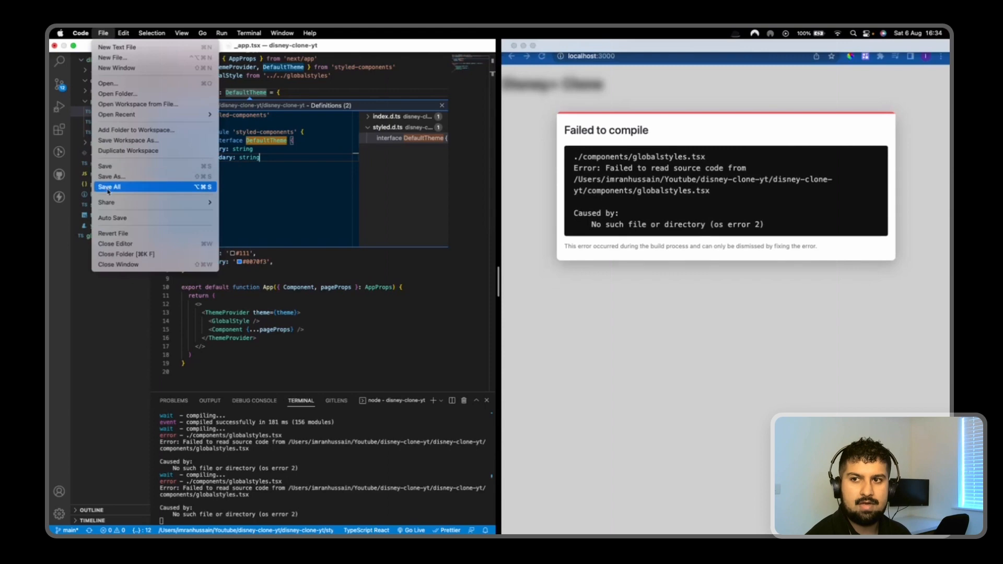
{"action": "left_click", "coordinate": [109, 187]}
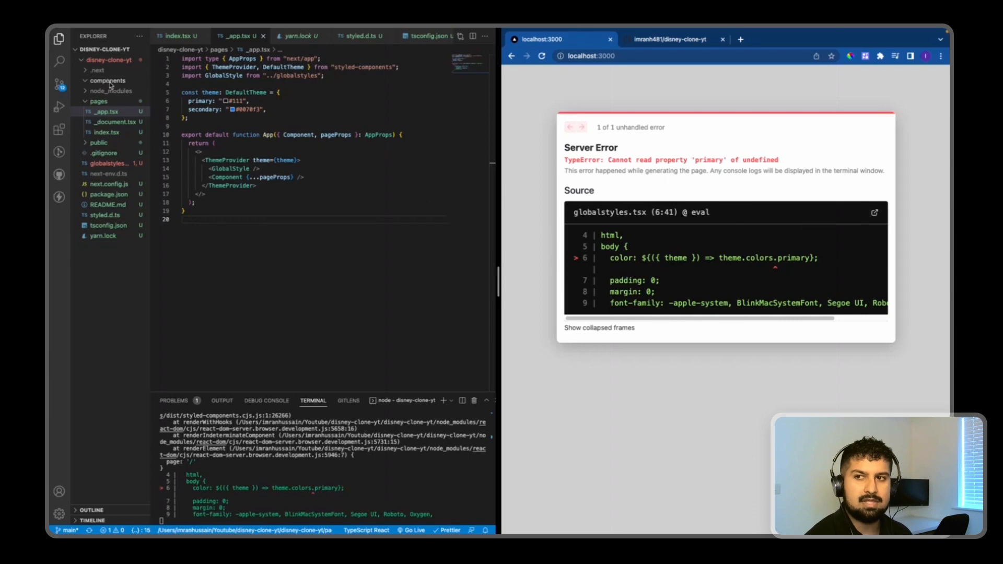
{"action": "left_click", "coordinate": [106, 79]}
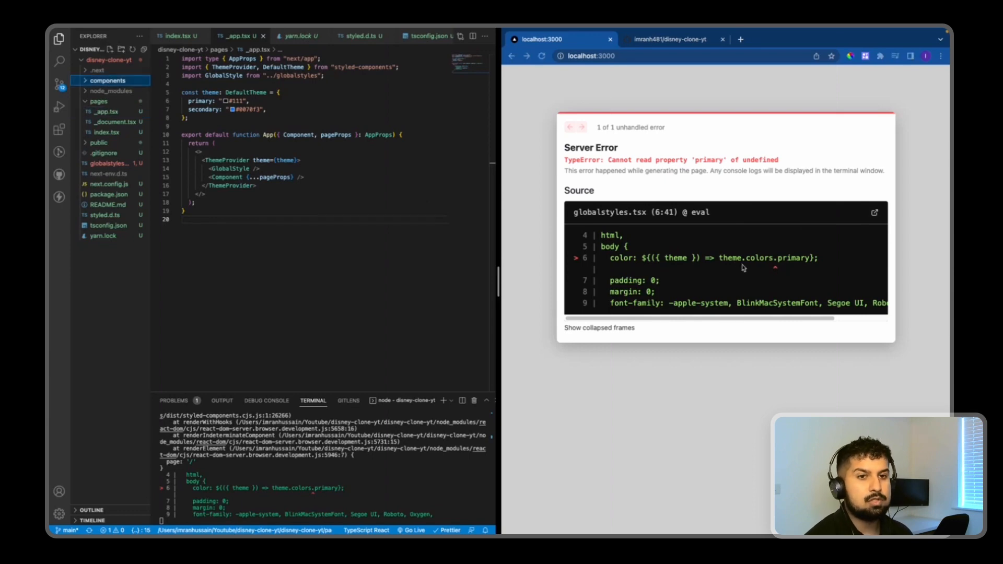
{"action": "mouse_move", "coordinate": [638, 269]}
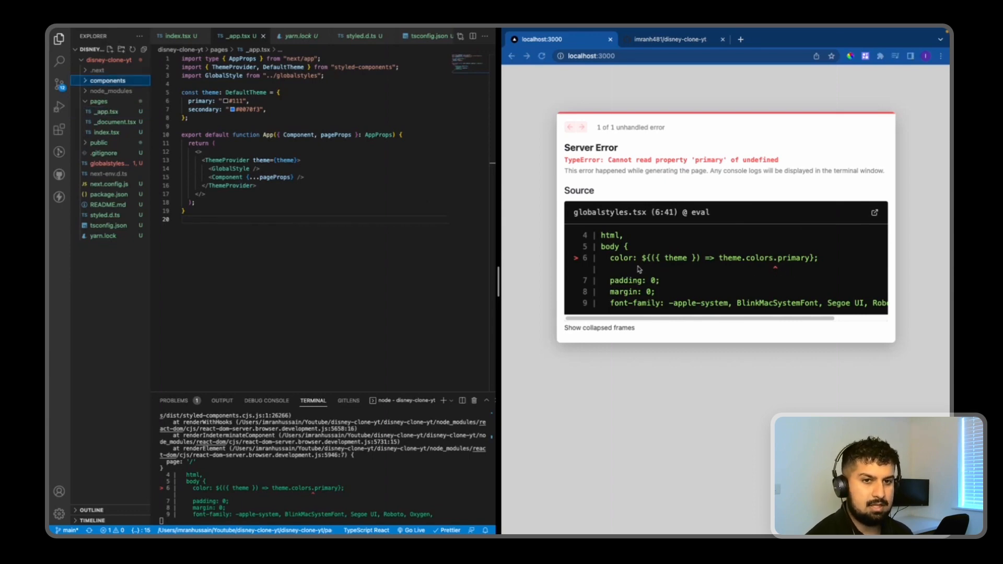
{"action": "left_click", "coordinate": [105, 163]}
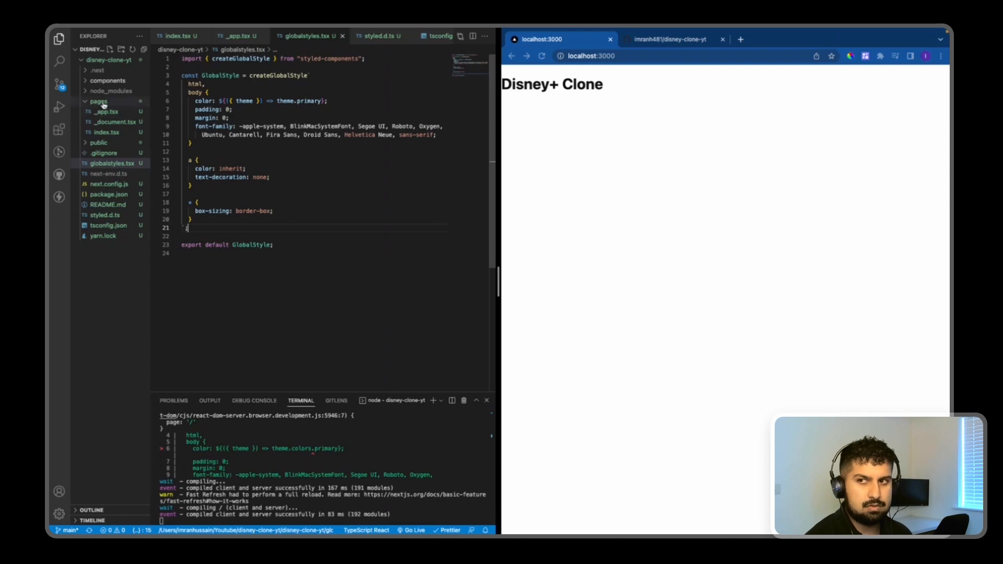
Move the images and videos folders into public, then view styled.d.ts with plain-string theme colors
{"action": "left_click", "coordinate": [98, 101]}
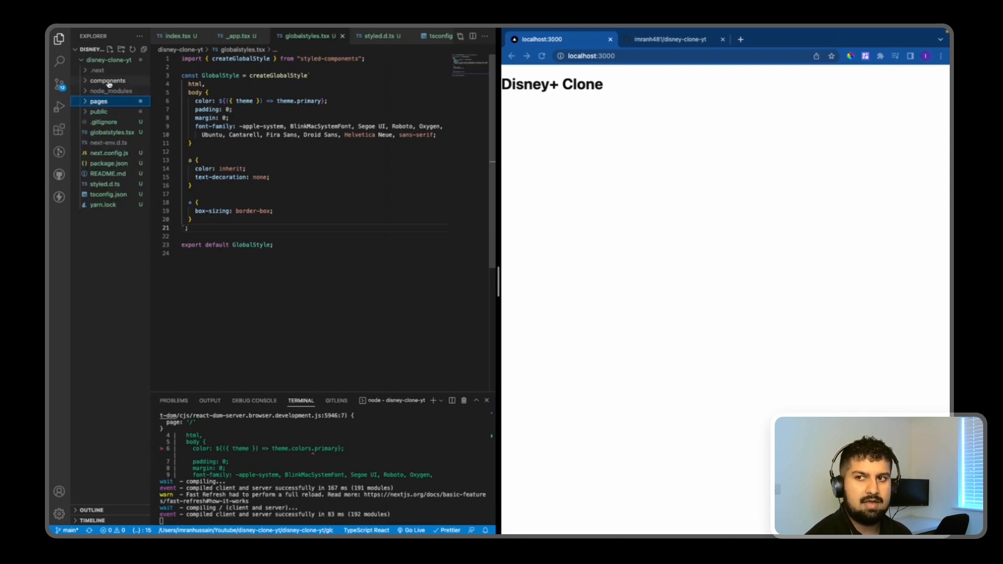
{"action": "mouse_move", "coordinate": [100, 101]}
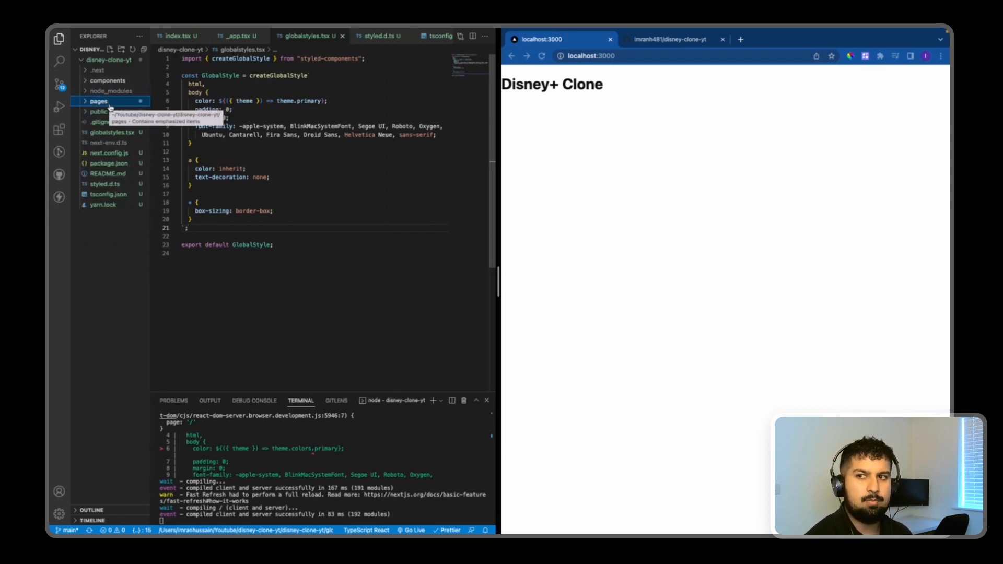
{"action": "left_click", "coordinate": [98, 111]}
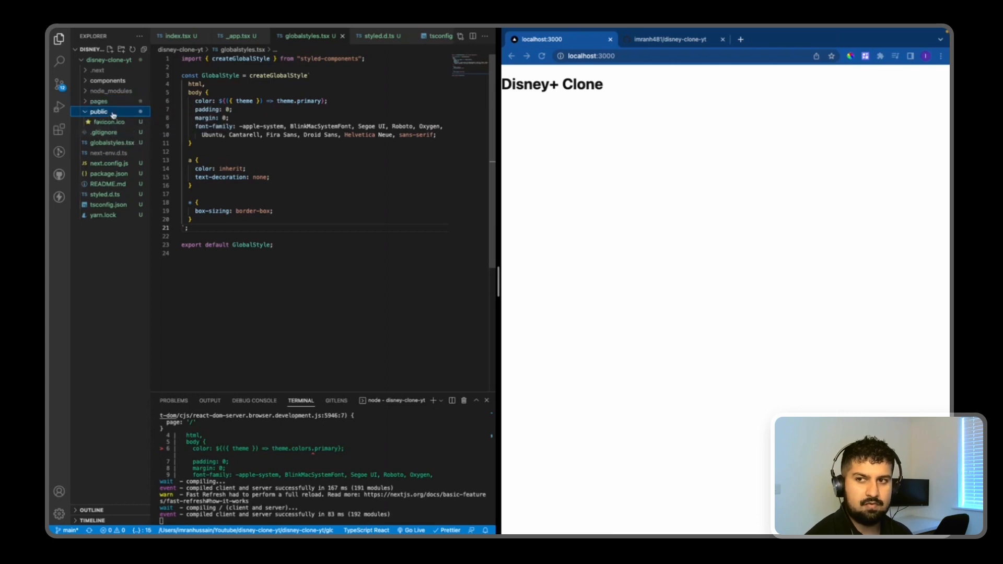
{"action": "mouse_move", "coordinate": [113, 112]}
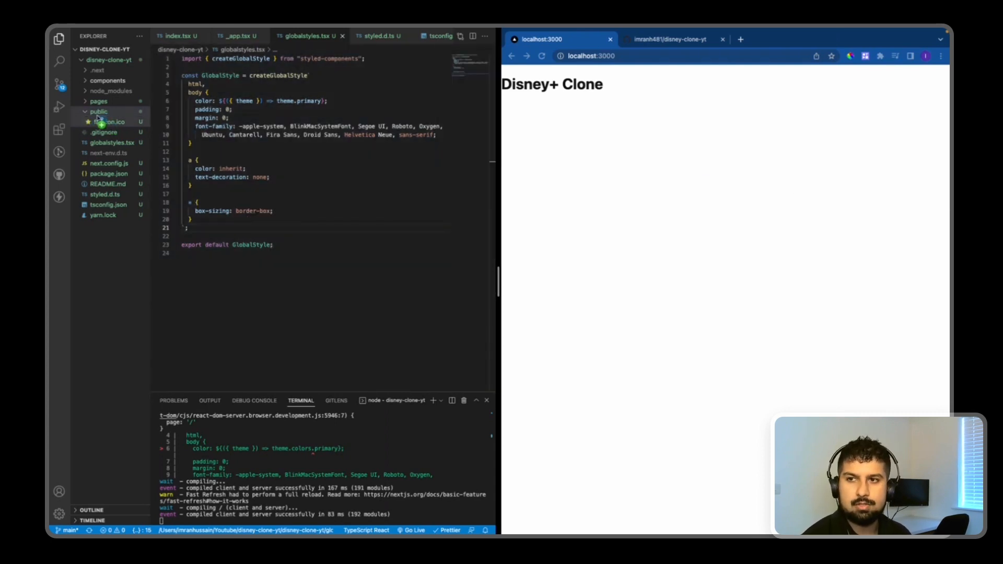
{"action": "left_click", "coordinate": [98, 111]}
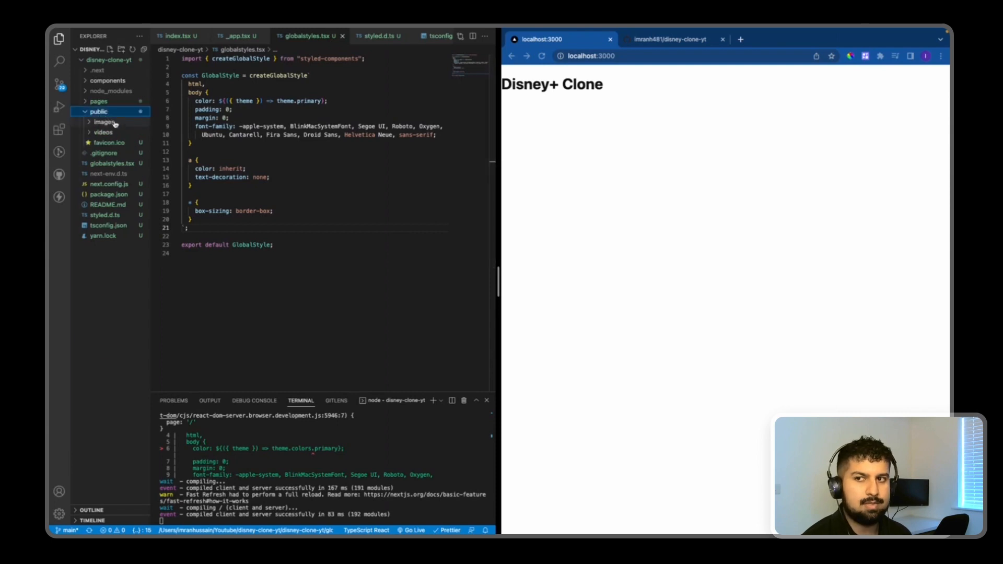
{"action": "left_click", "coordinate": [98, 112]}
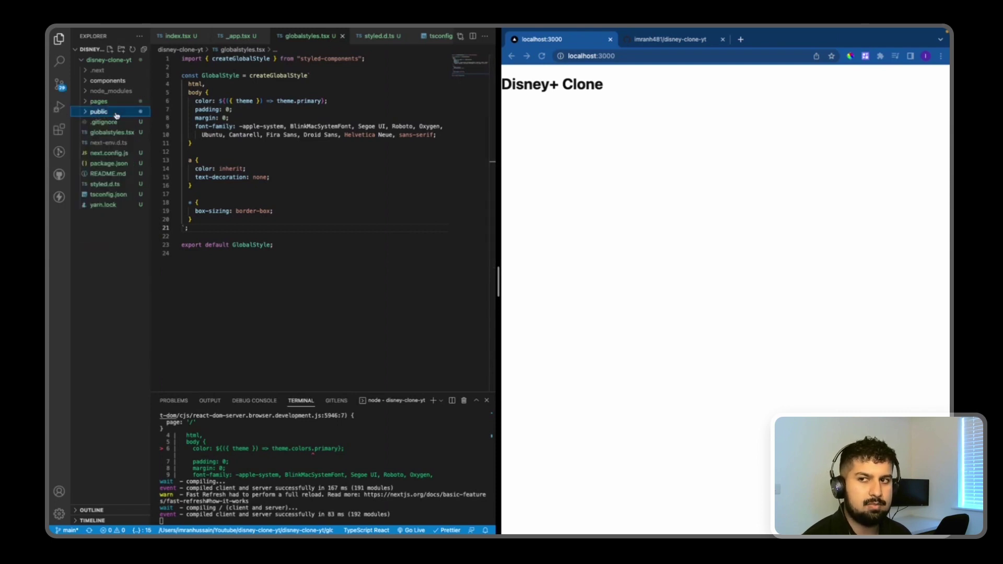
{"action": "left_click", "coordinate": [377, 36]}
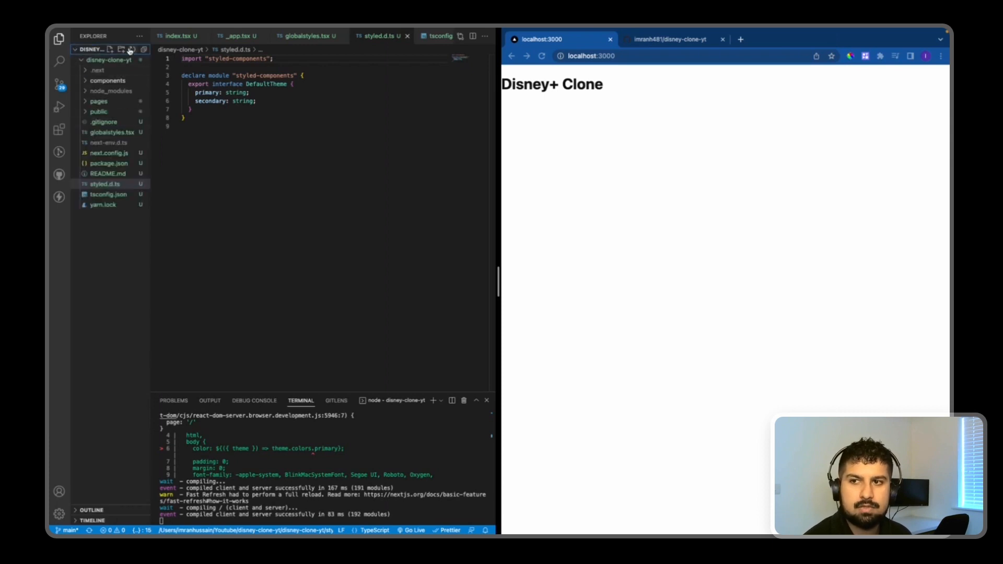
{"action": "mouse_move", "coordinate": [111, 48]}
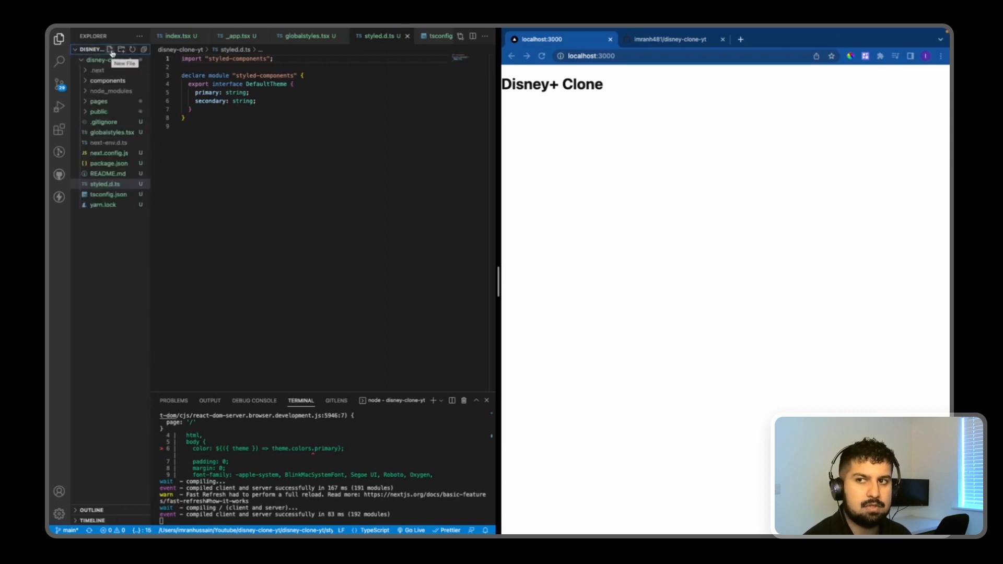
Create a root-level types folder and enable "strict": true in tsconfig.json
{"action": "left_click", "coordinate": [111, 49]}
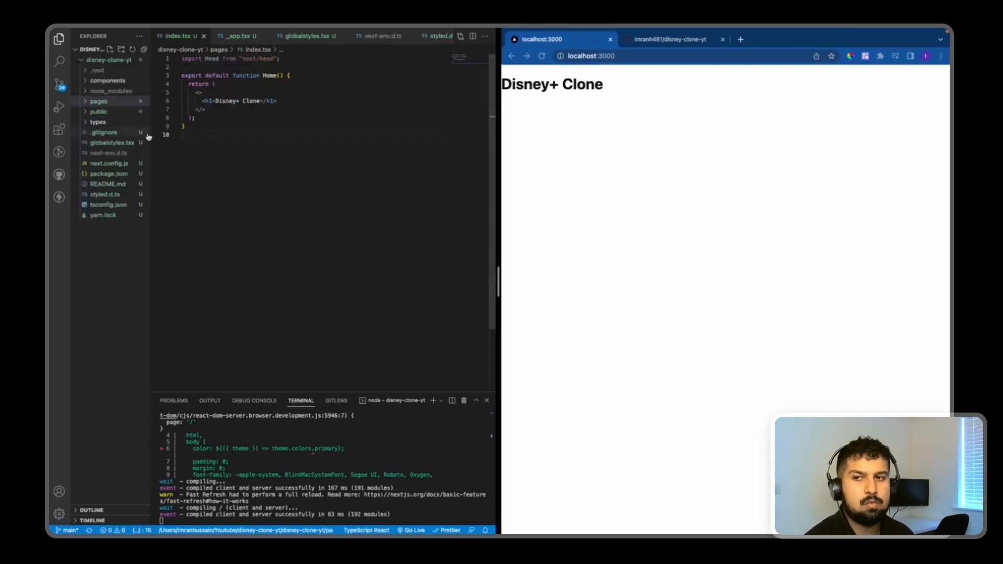
{"action": "mouse_move", "coordinate": [108, 205]}
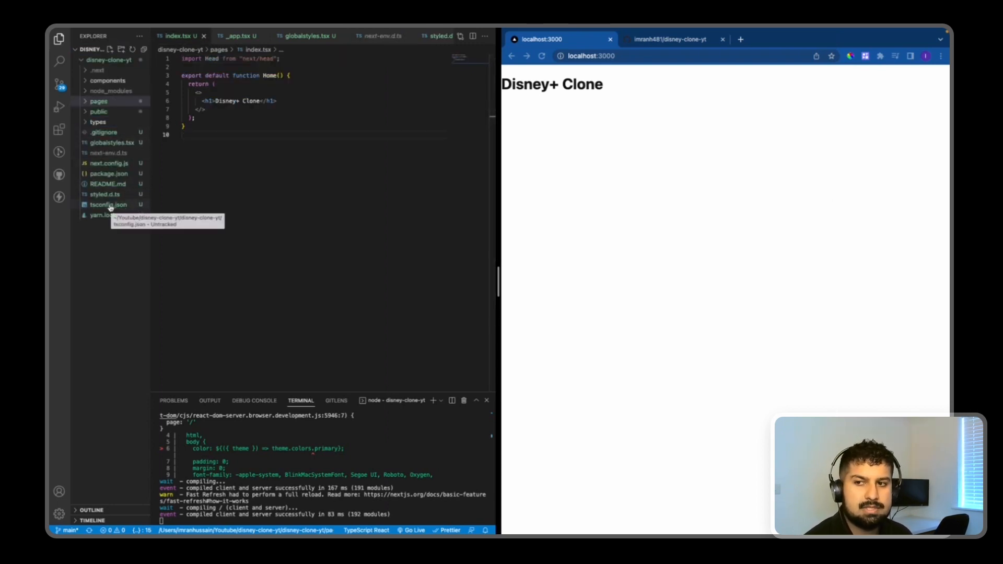
{"action": "left_click", "coordinate": [108, 205]}
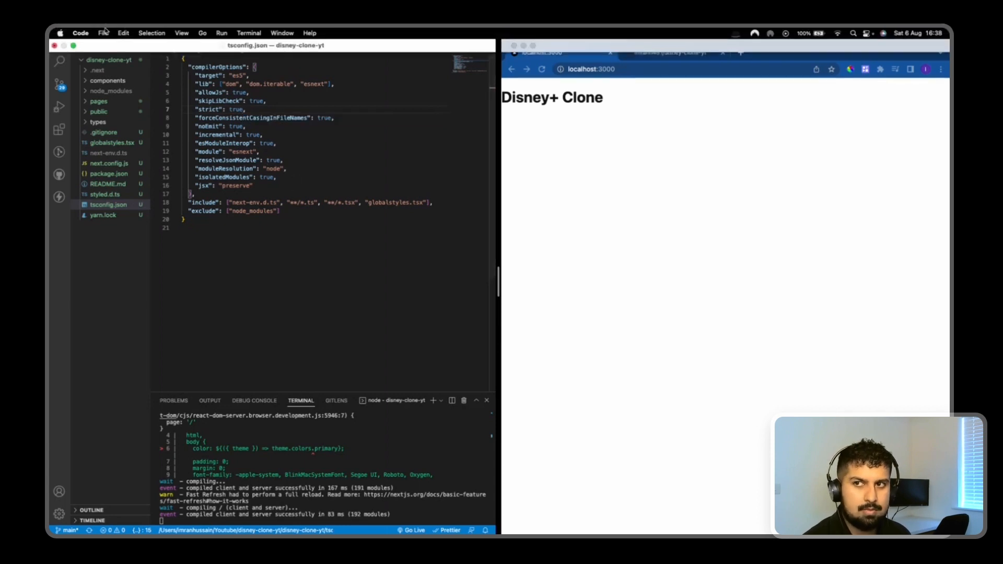
{"action": "left_click", "coordinate": [102, 32]}
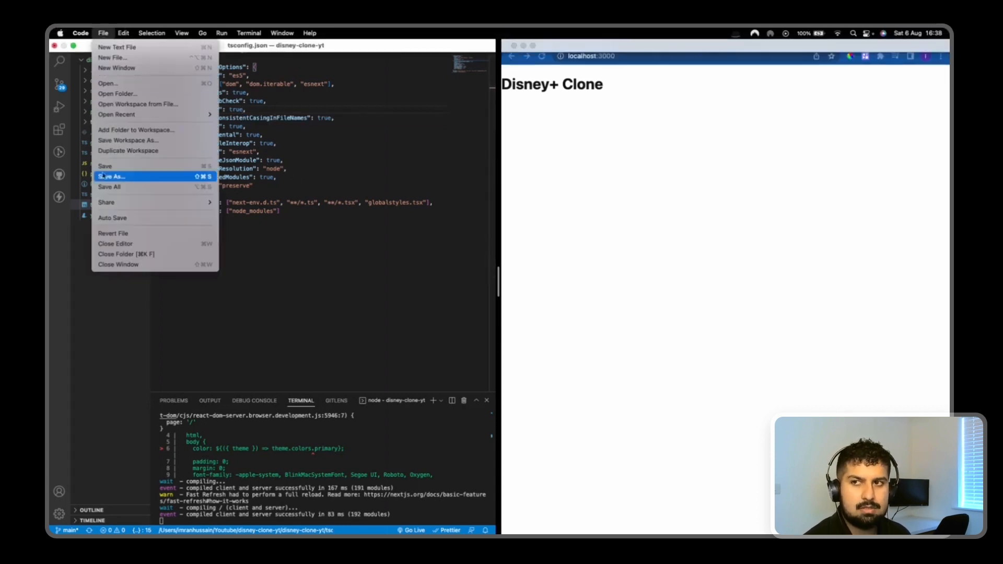